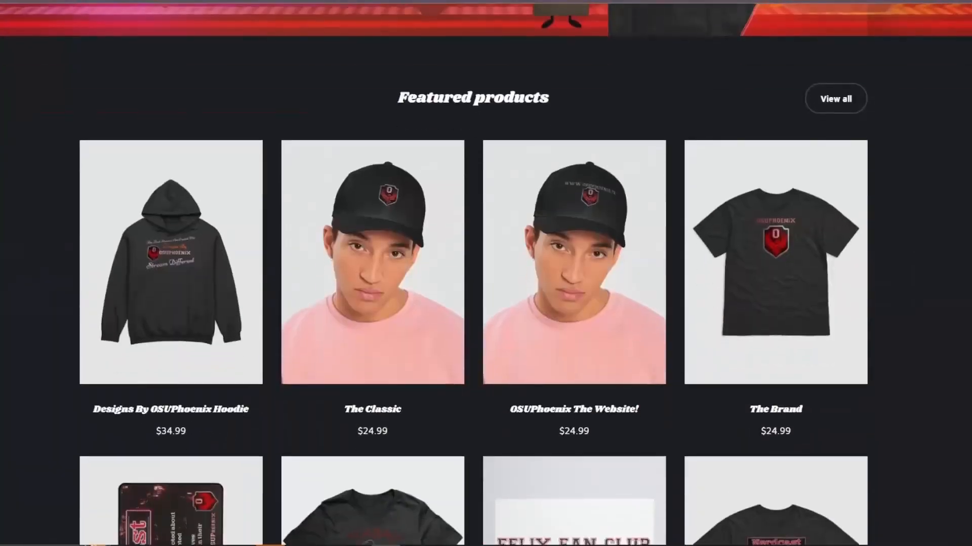
Step: Scroll through the Fourthwall storefront and product catalog, then bring up the Add section options
scroll(down, 3)
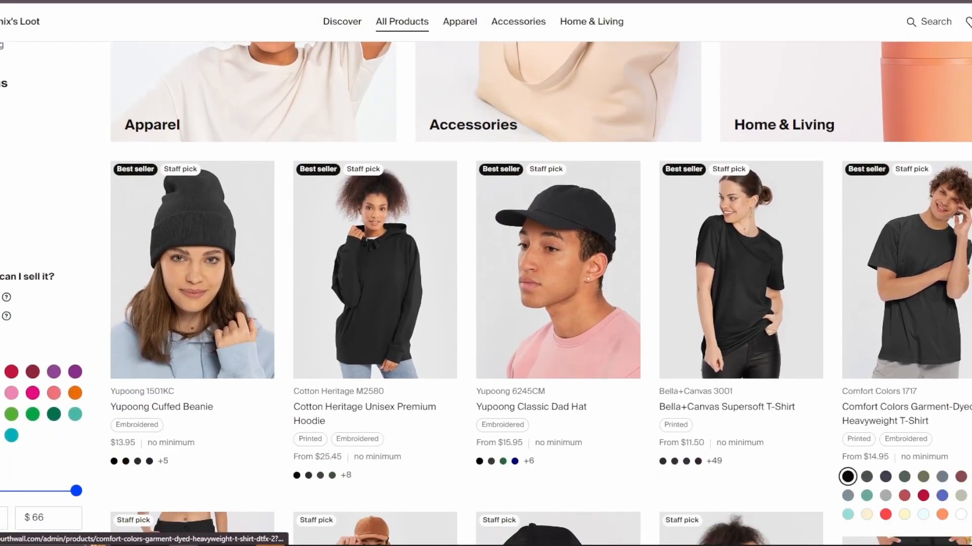
scroll(down, 3)
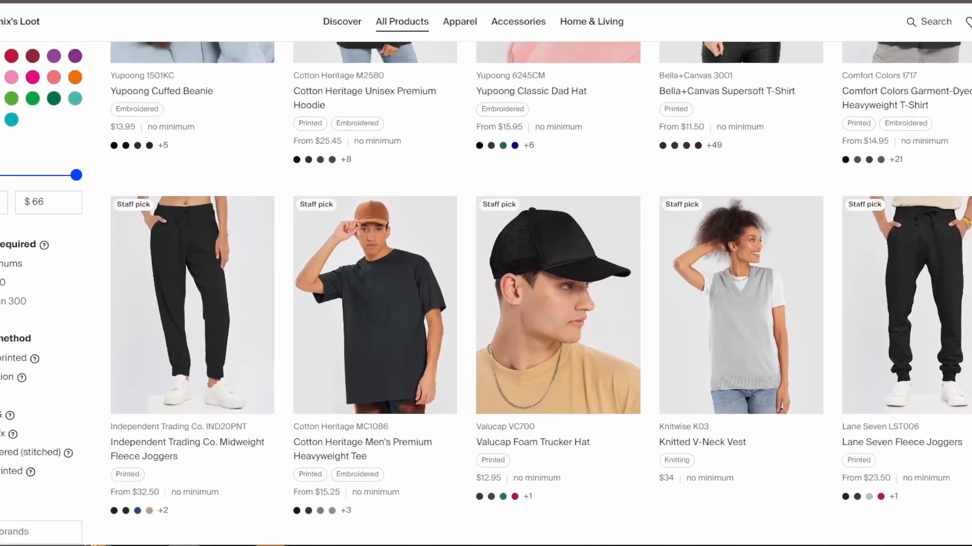
click(590, 21)
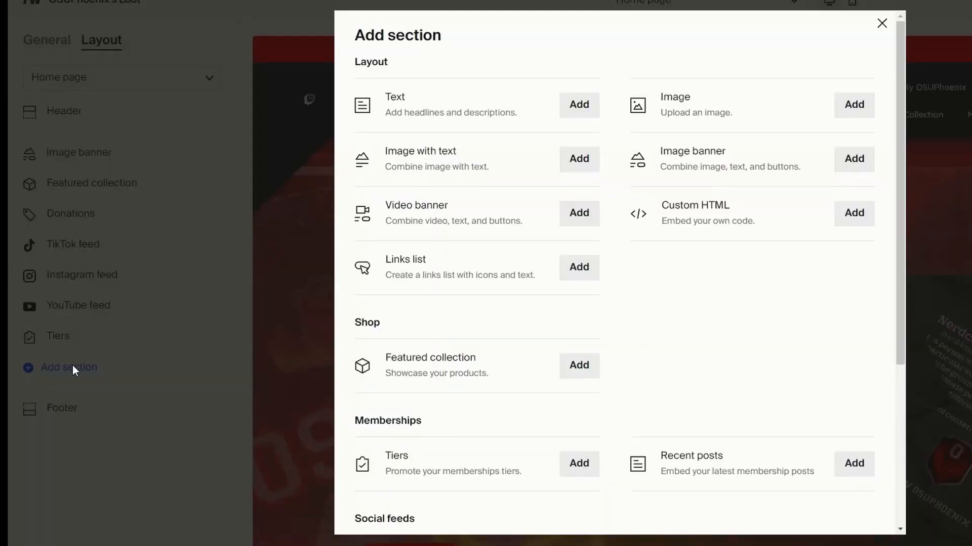
mouse_move(526, 217)
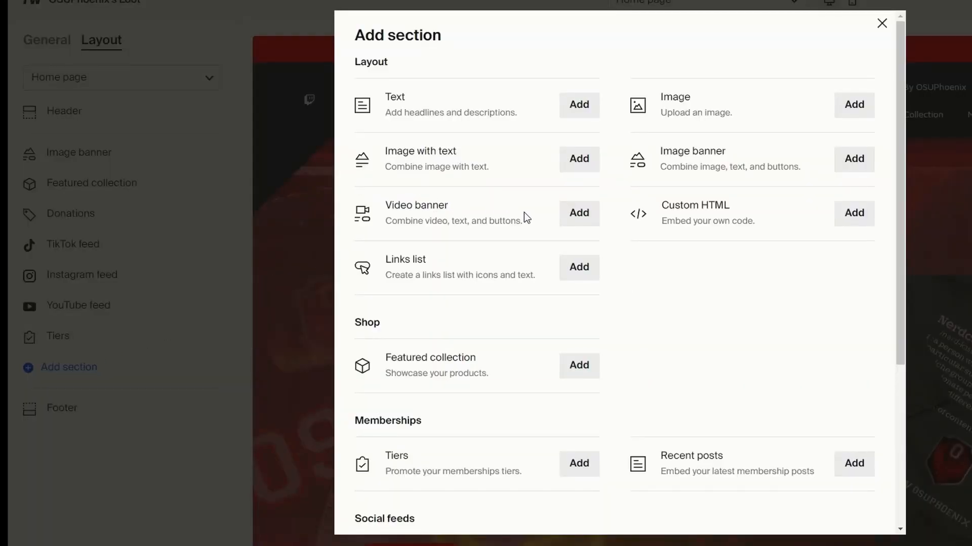
mouse_move(615, 372)
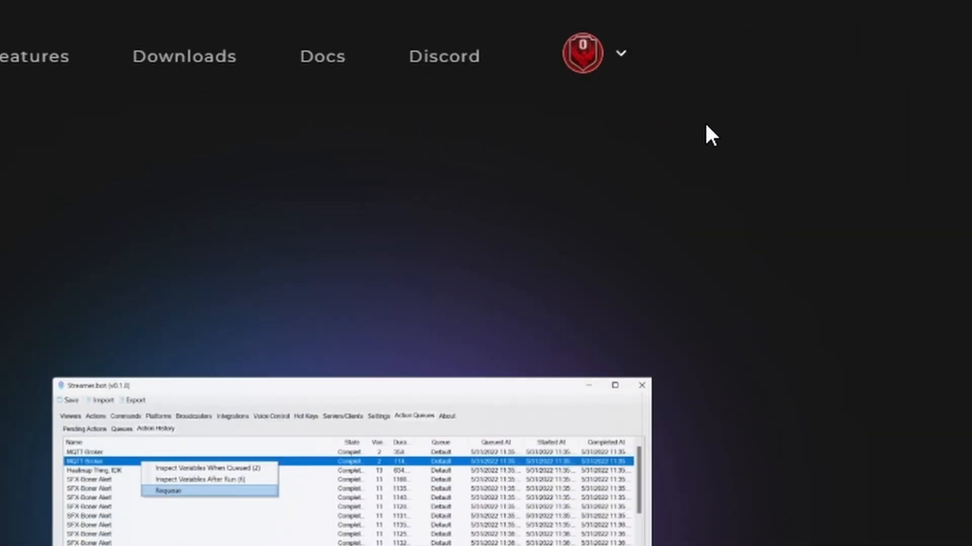
Step: Open account Settings from the profile menu on the Streamer.bot website
click(620, 55)
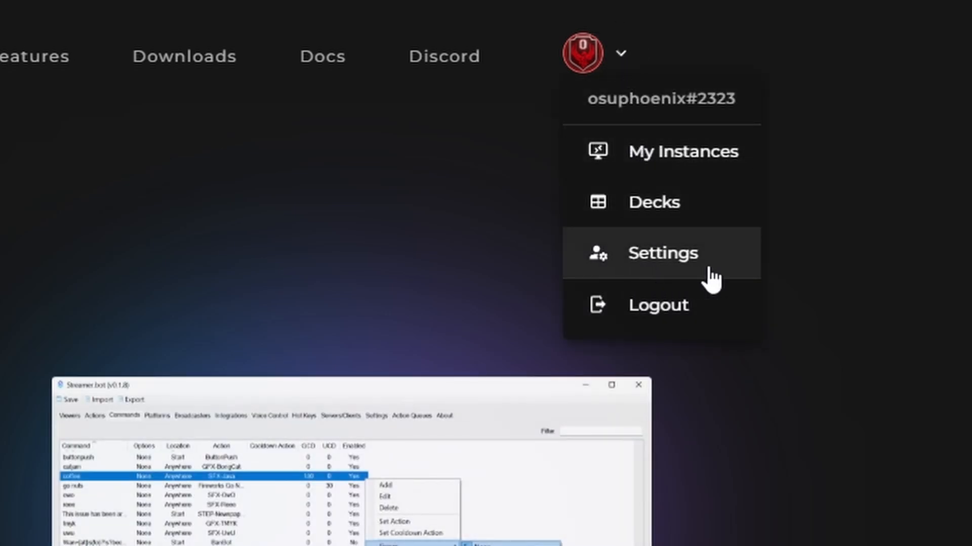
mouse_move(666, 276)
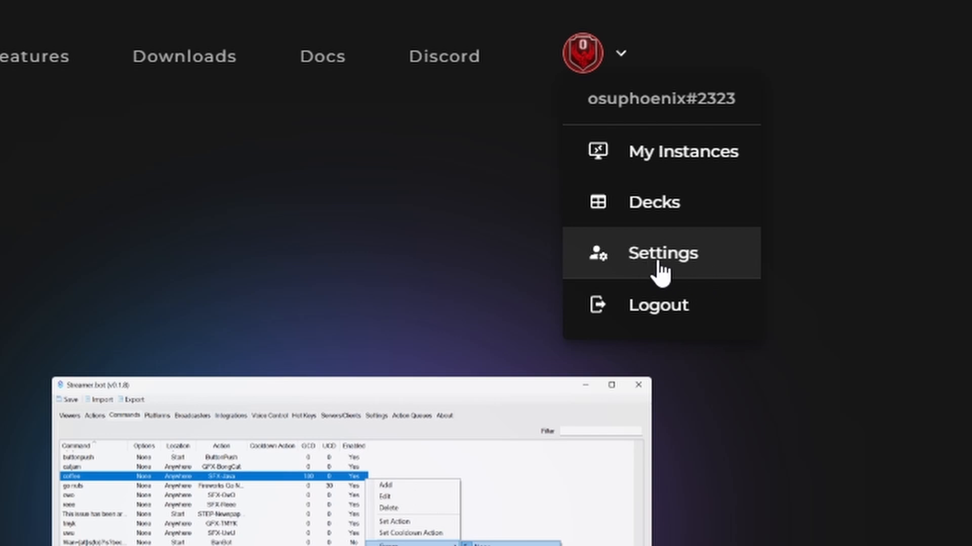
click(662, 253)
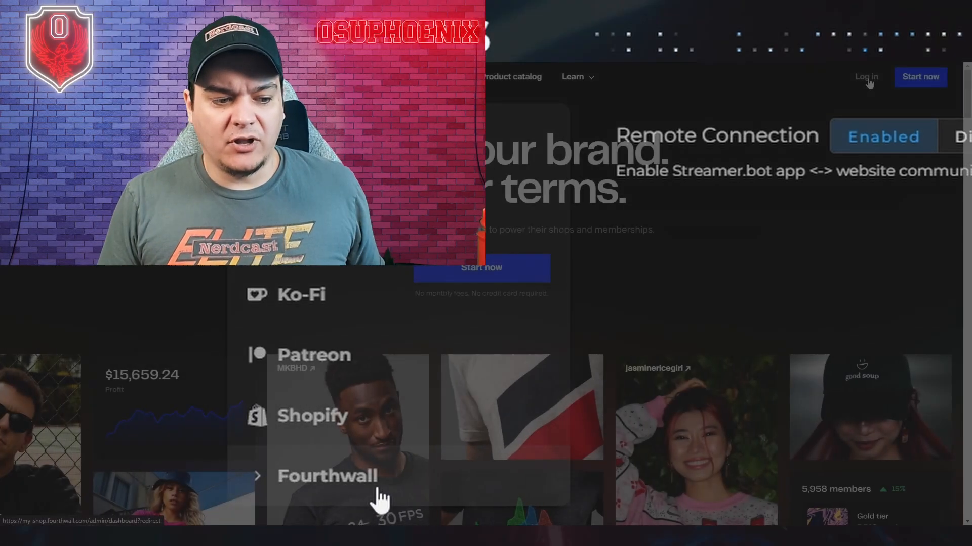
Step: Sign in to Fourthwall, choose the OSUPhoenix's Loot shop, and open its Settings
click(327, 475)
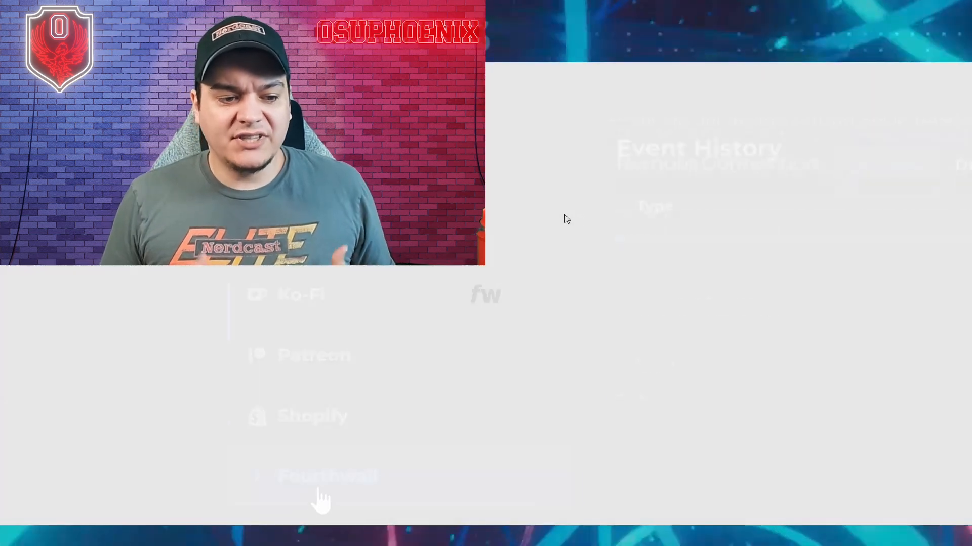
click(327, 476)
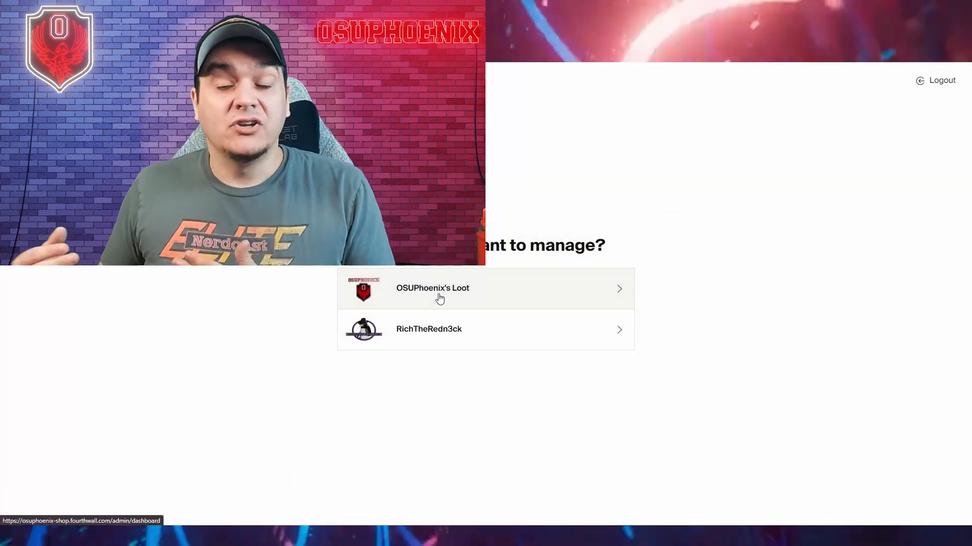
click(432, 288)
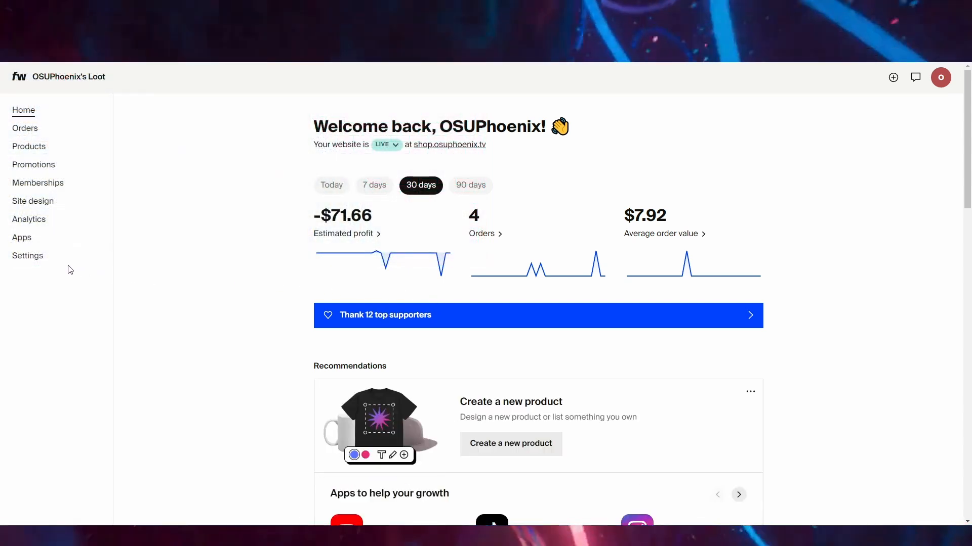
click(27, 255)
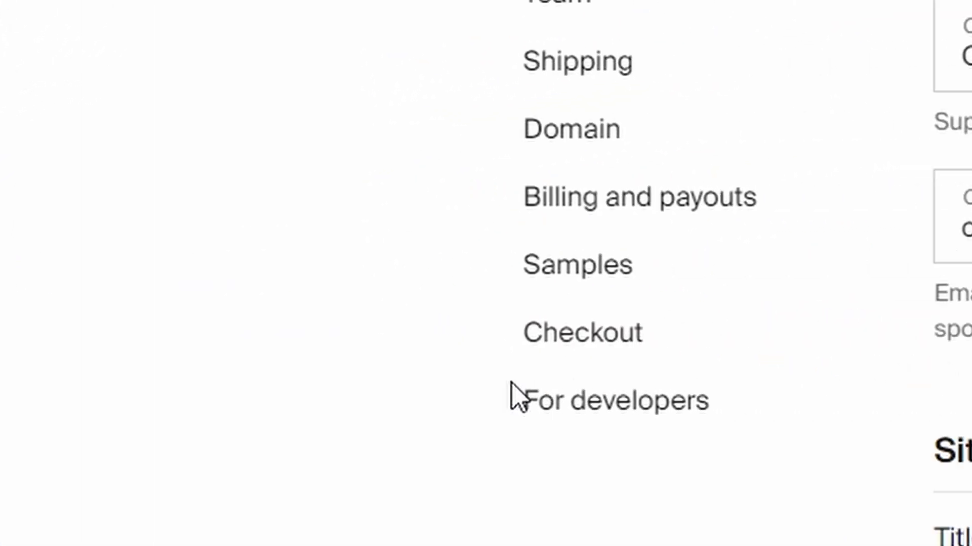
Step: Open For developers and review the Webhooks section and its webhook event list
click(610, 400)
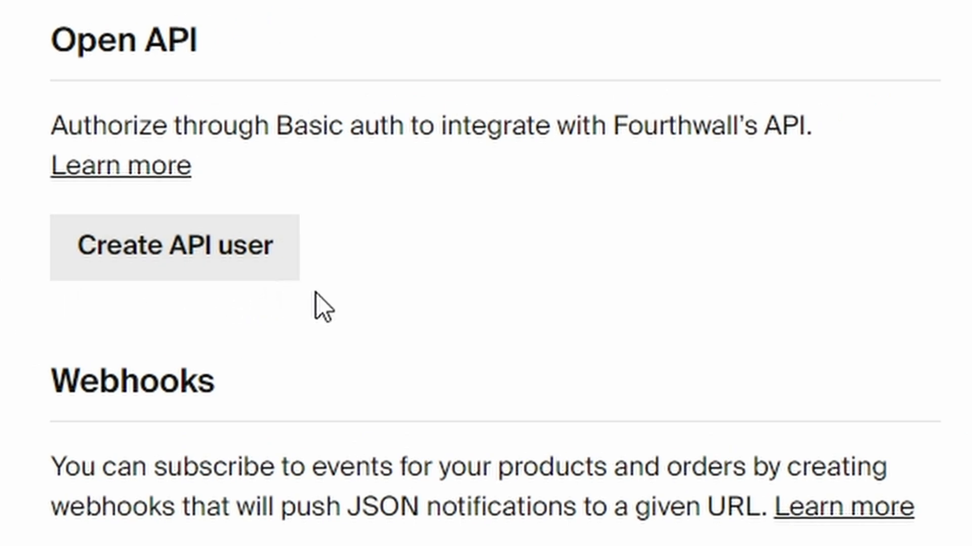
scroll(down, 3)
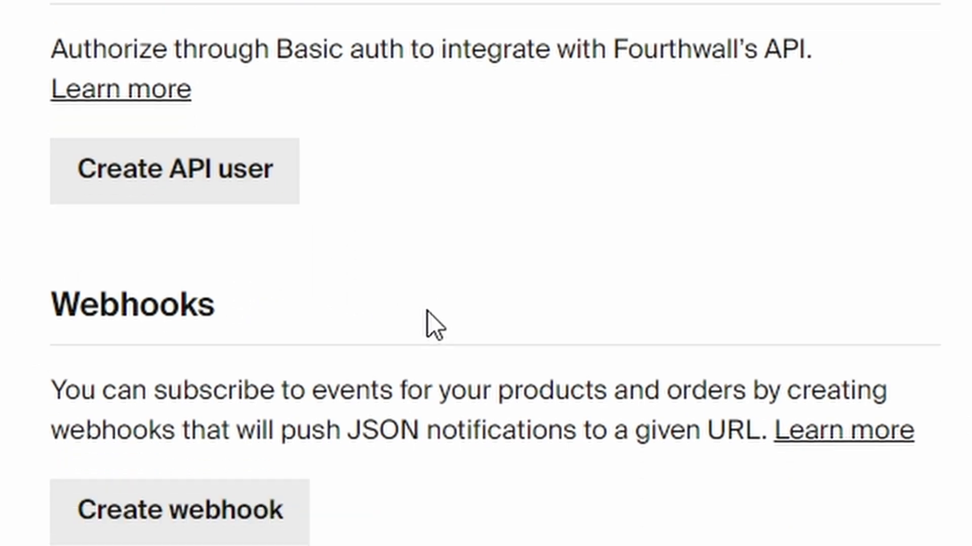
scroll(down, 3)
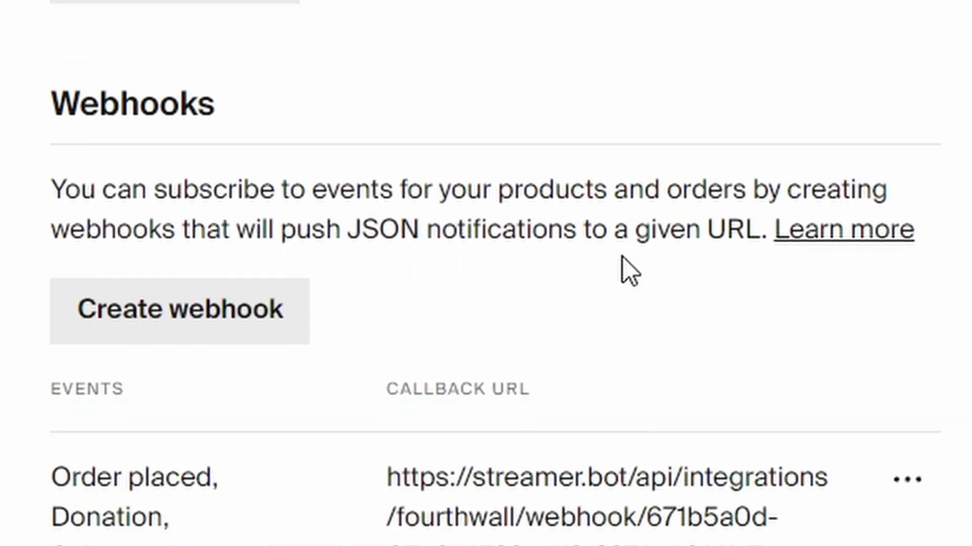
mouse_move(378, 403)
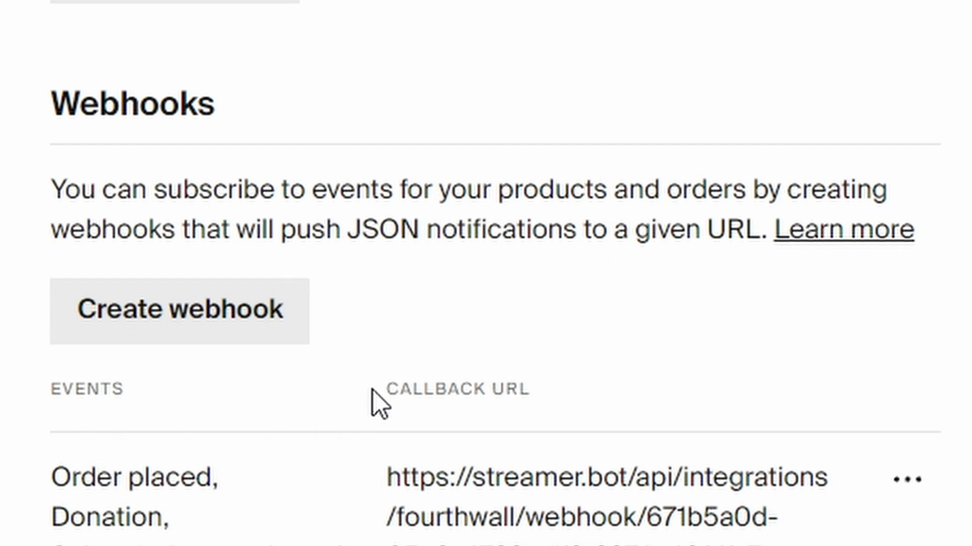
mouse_move(316, 467)
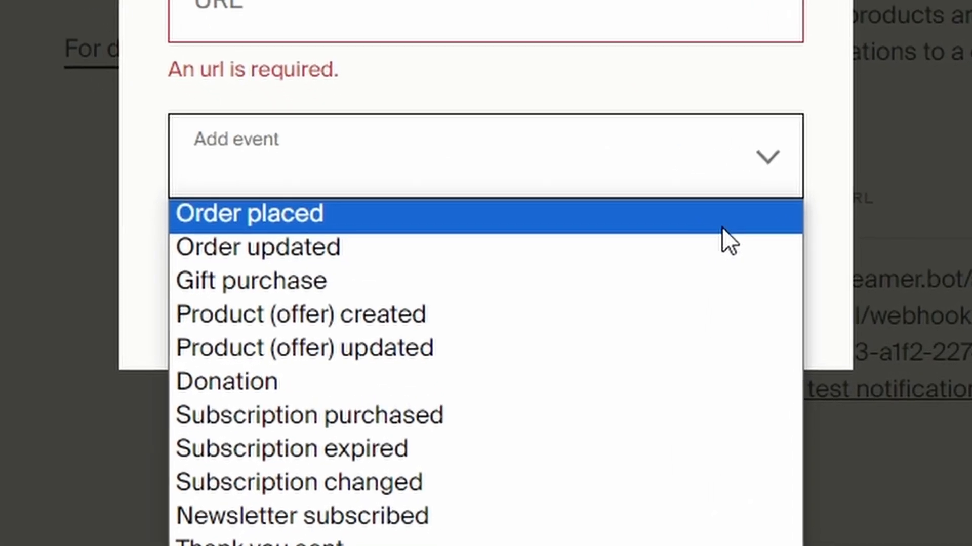
mouse_move(732, 316)
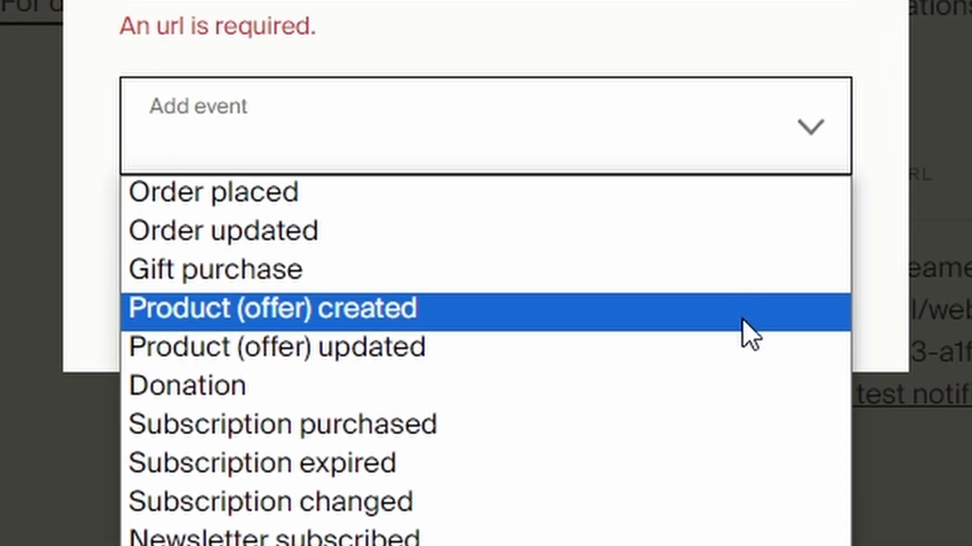
mouse_move(741, 458)
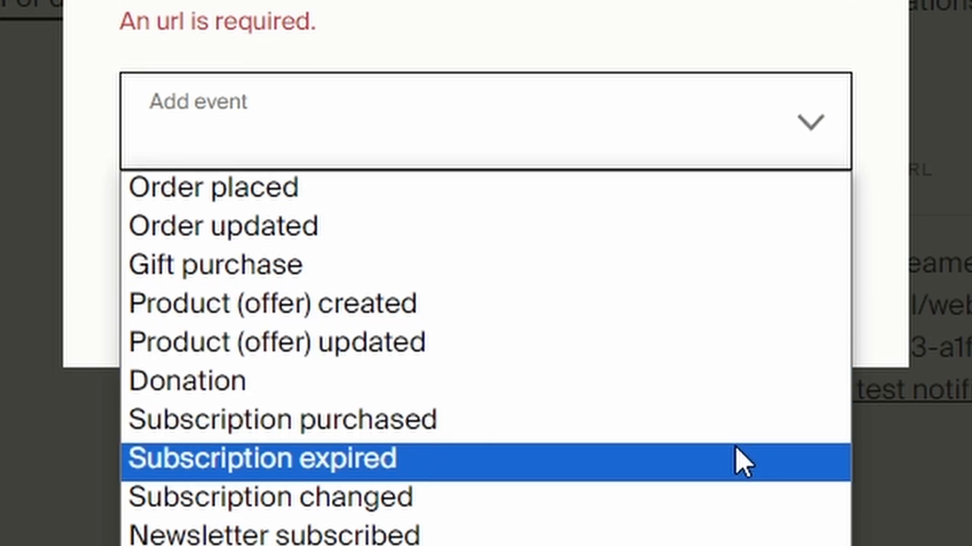
mouse_move(748, 527)
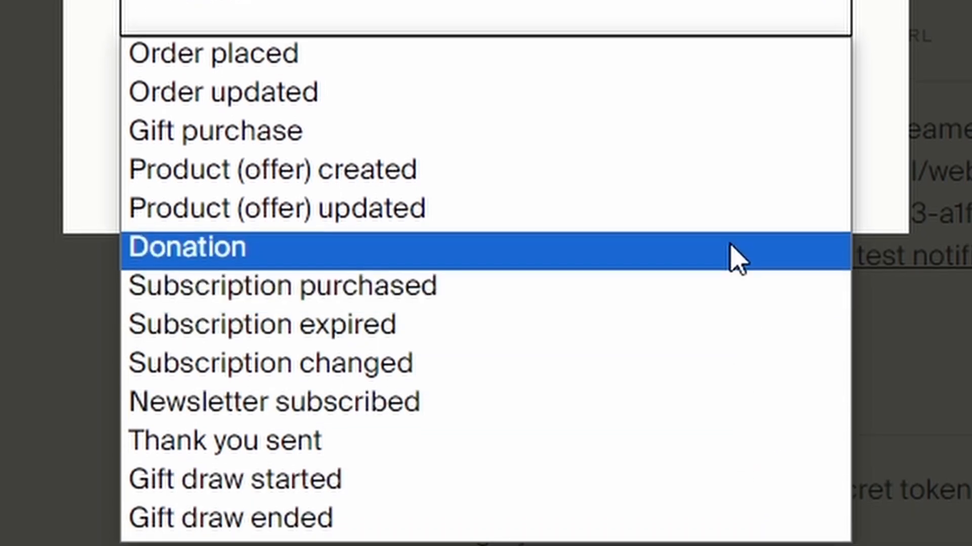
click(186, 246)
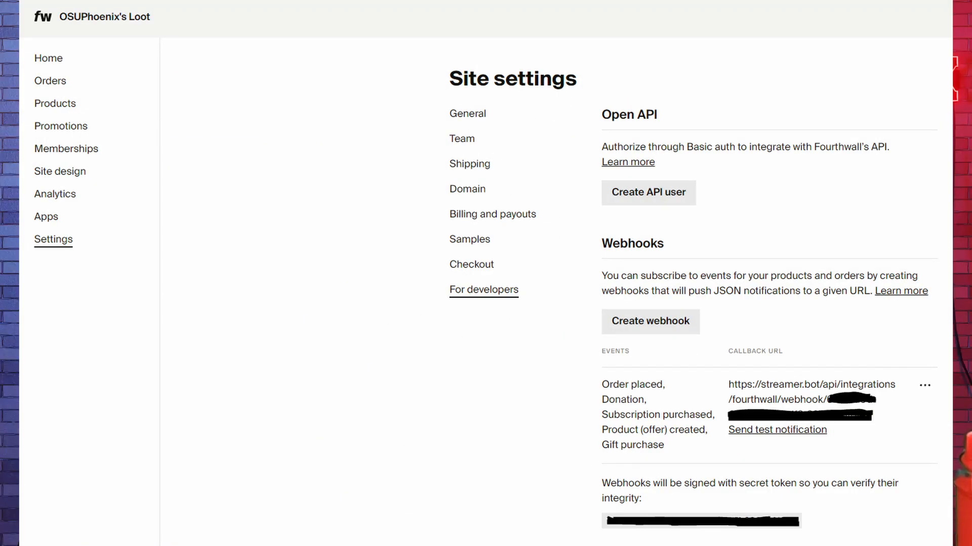
scroll(down, 3)
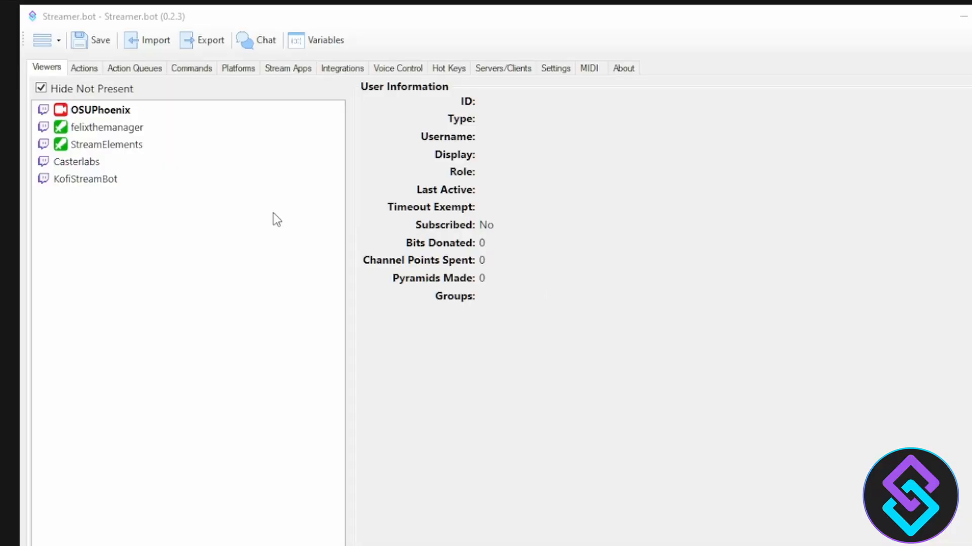
mouse_move(342, 68)
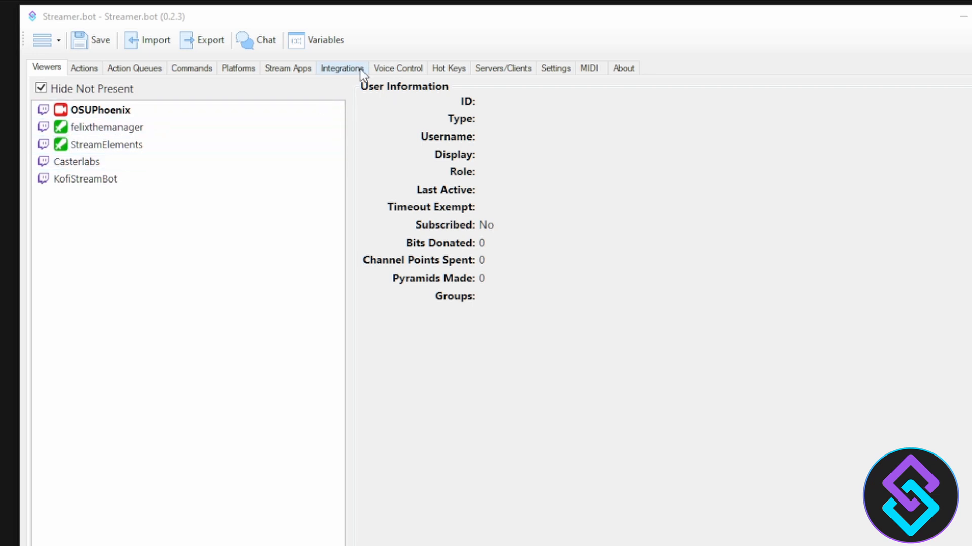
Step: Open the Integrations settings in the Streamer.bot desktop app
click(342, 68)
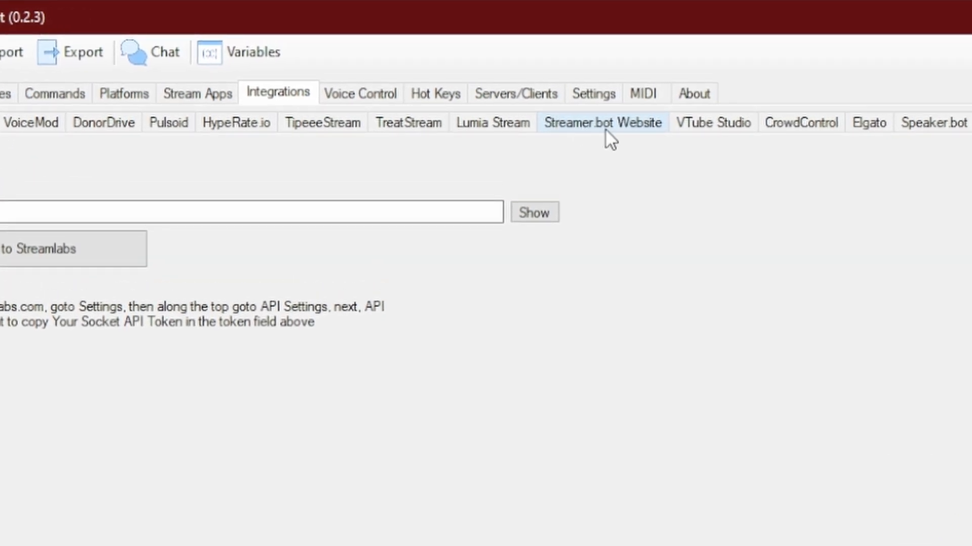
mouse_move(635, 138)
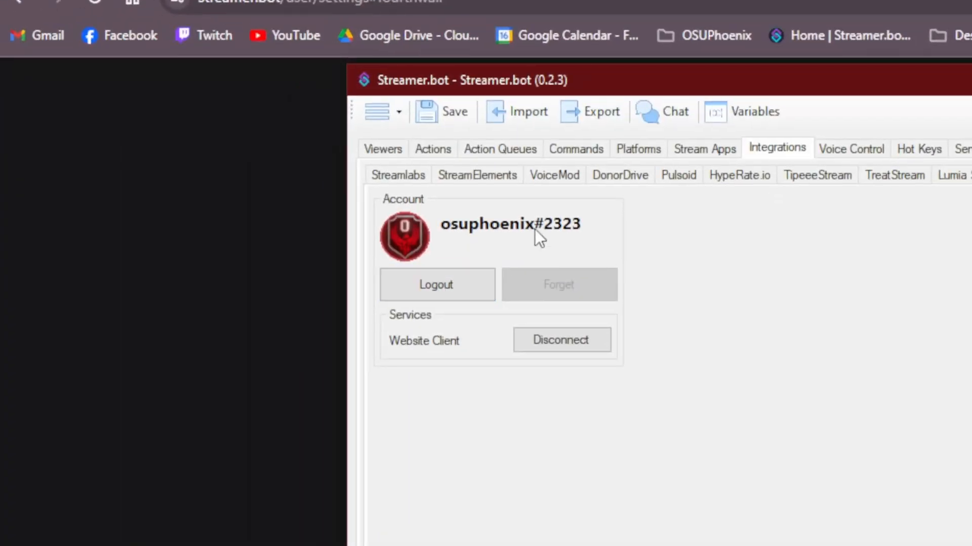
mouse_move(347, 363)
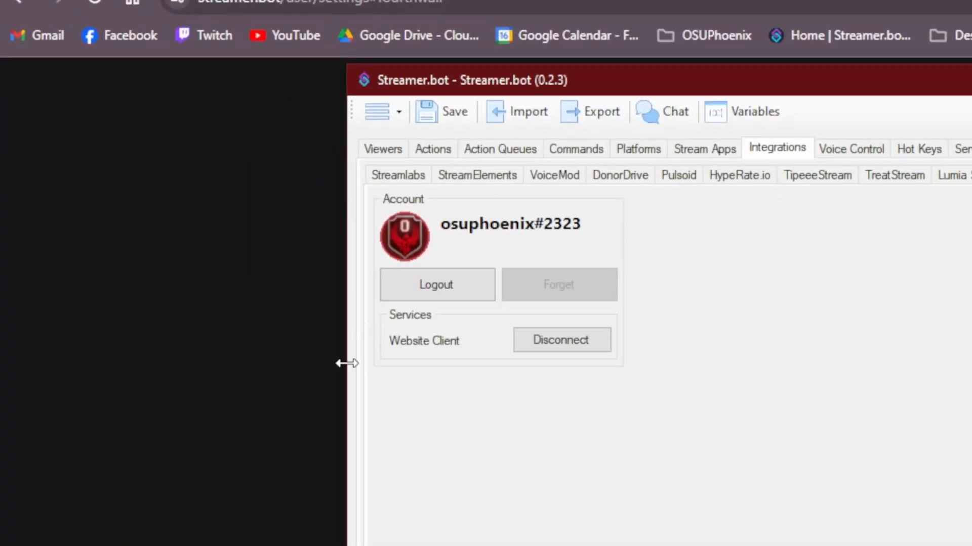
mouse_move(459, 399)
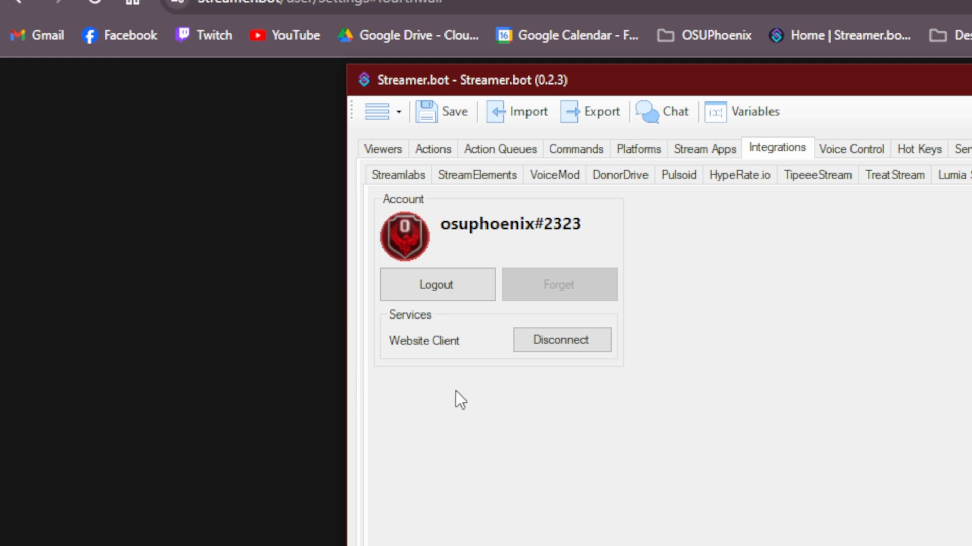
mouse_move(457, 398)
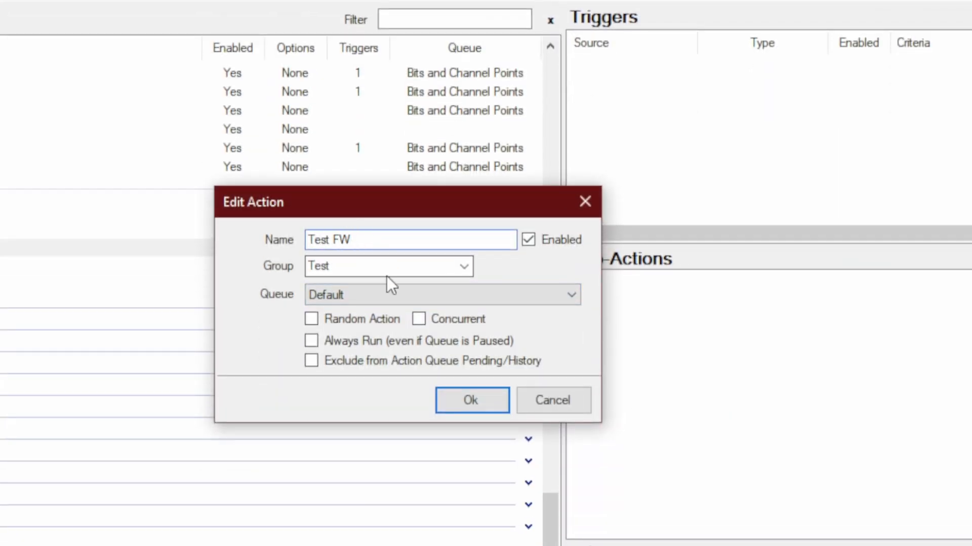
Step: Confirm the Test FW action and give it a Fourthwall Order Placed trigger
click(470, 400)
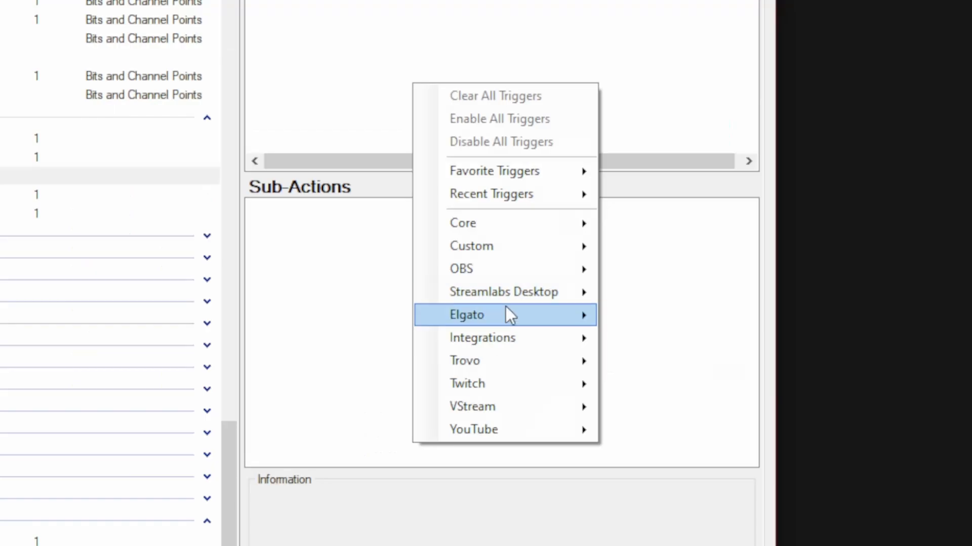
mouse_move(482, 338)
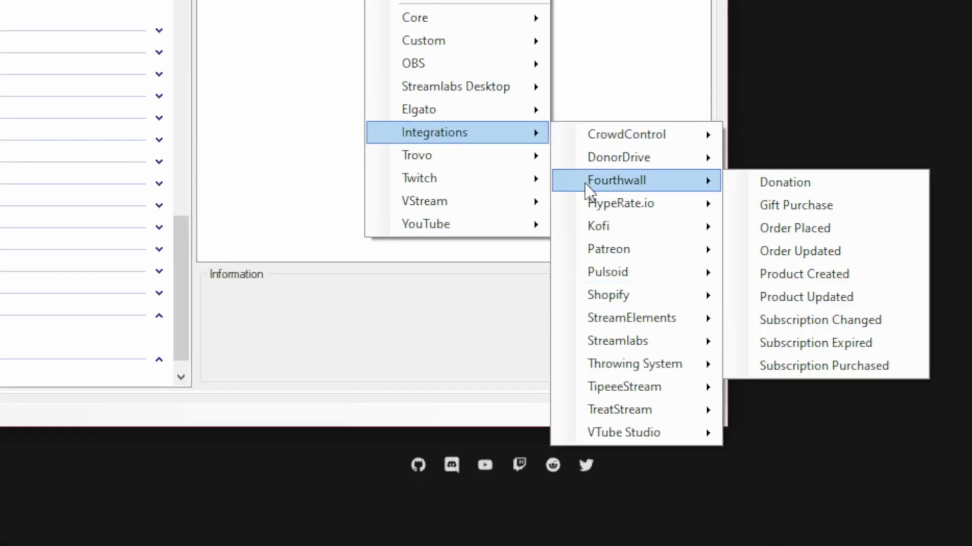
mouse_move(650, 189)
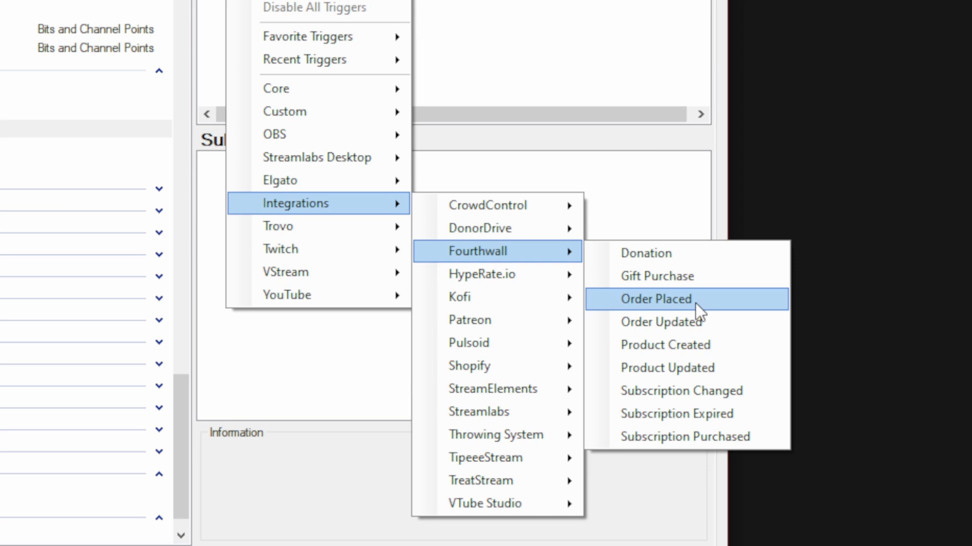
click(655, 299)
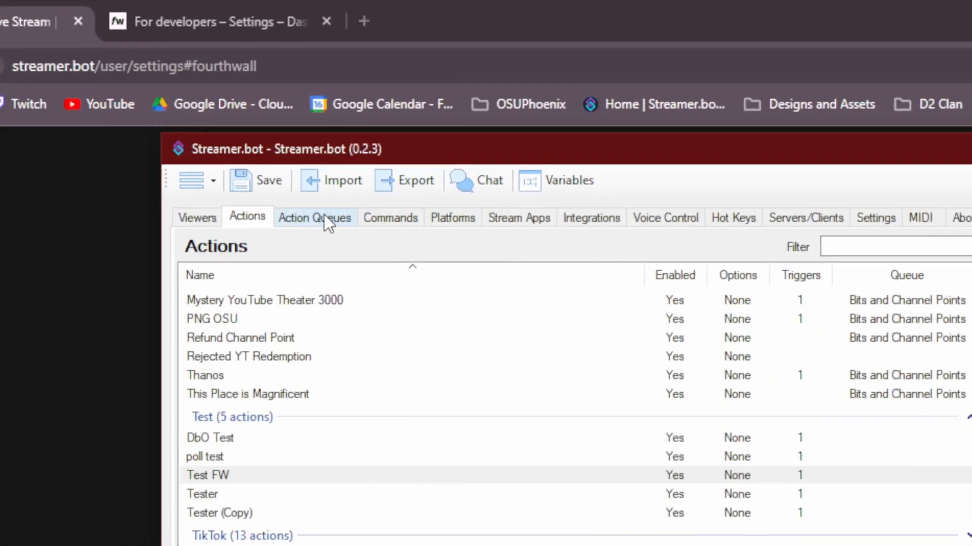
Step: Open Action Queues > Action History, then send a Fourthwall test order notification
click(314, 218)
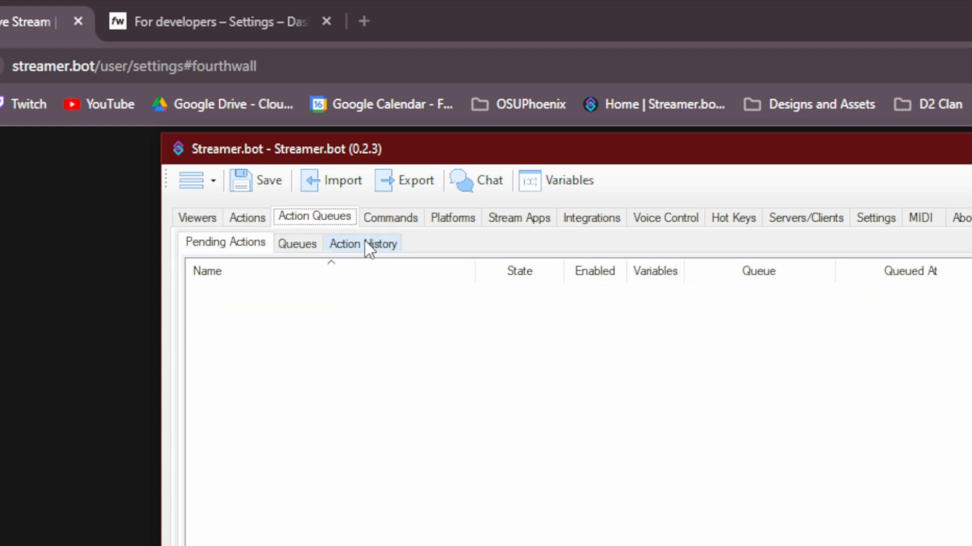
click(363, 242)
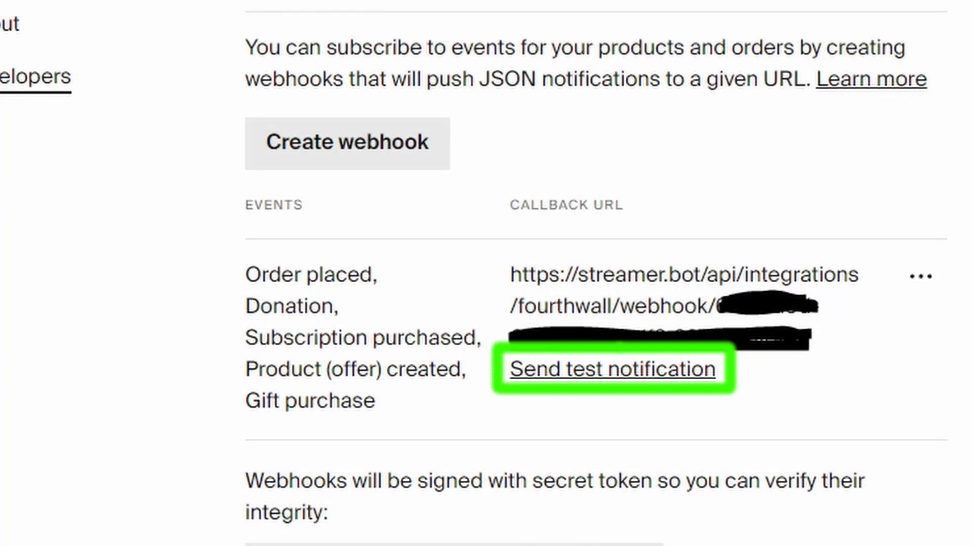
click(611, 369)
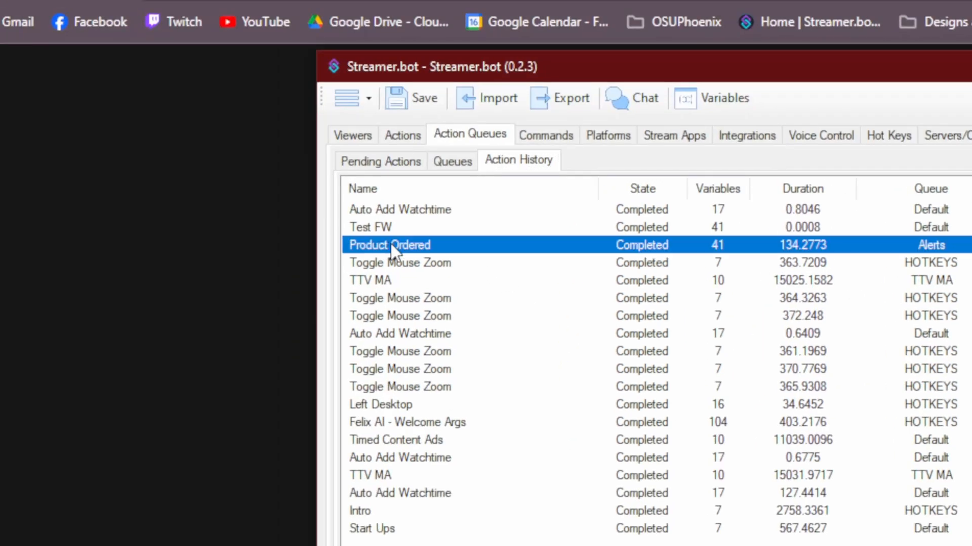
mouse_move(423, 254)
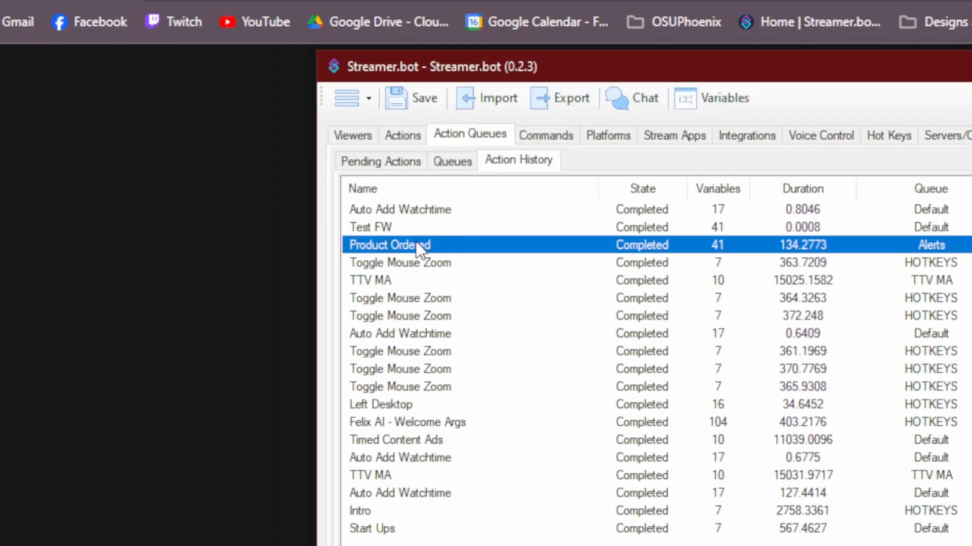
Step: Inspect the Product Ordered run's variables when queued and scroll through the list
right_click(389, 244)
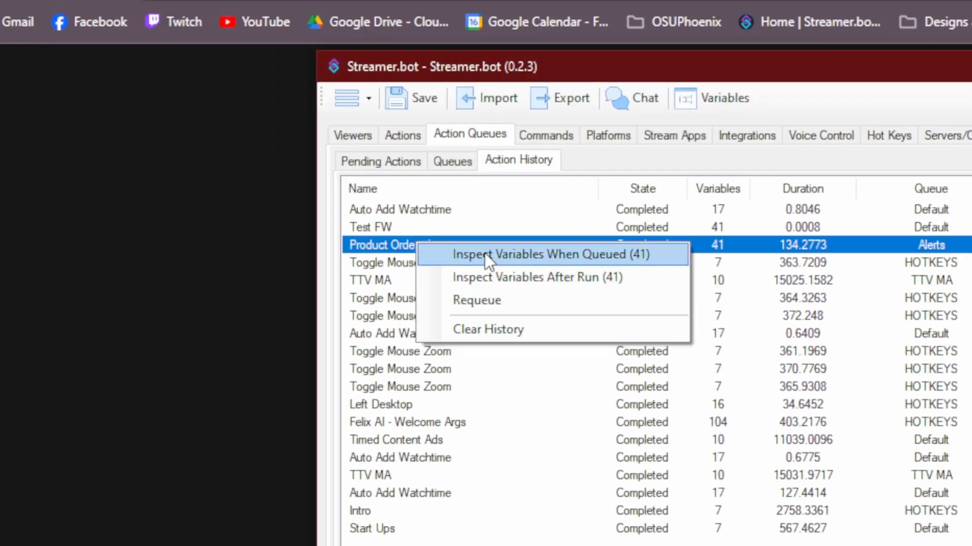
mouse_move(577, 260)
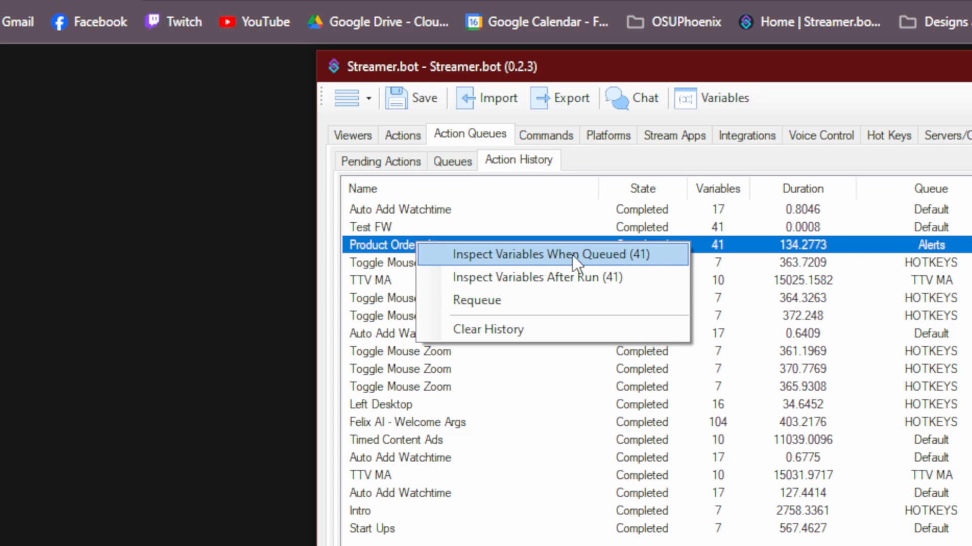
click(539, 254)
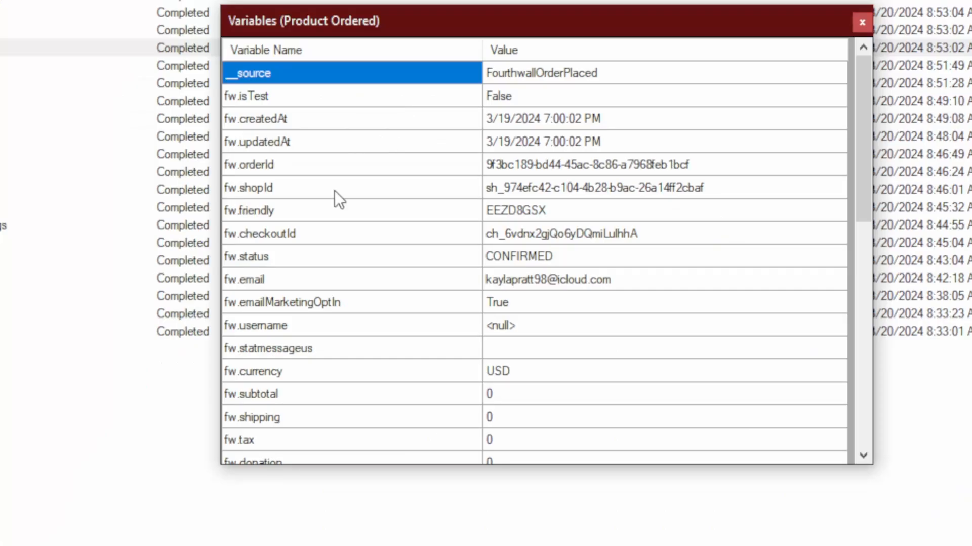
scroll(down, 3)
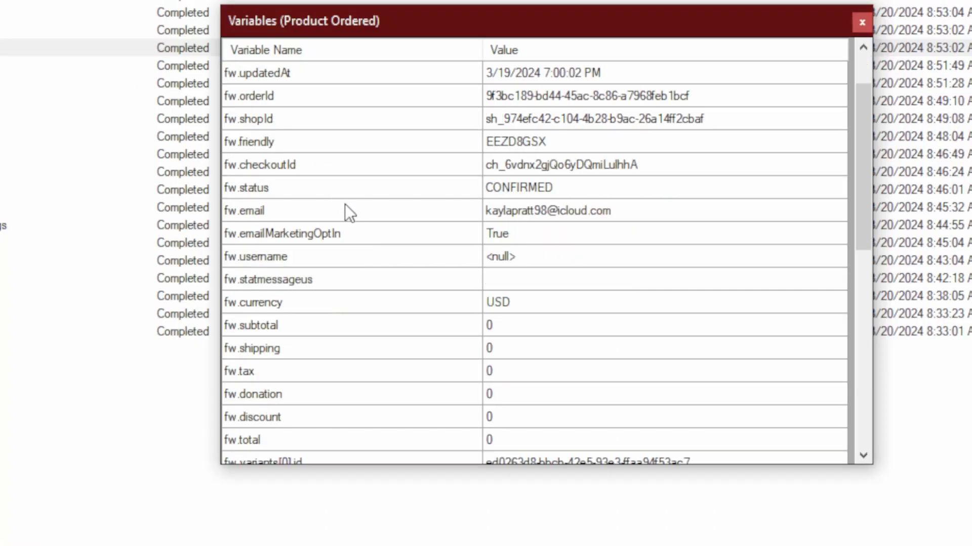
scroll(down, 3)
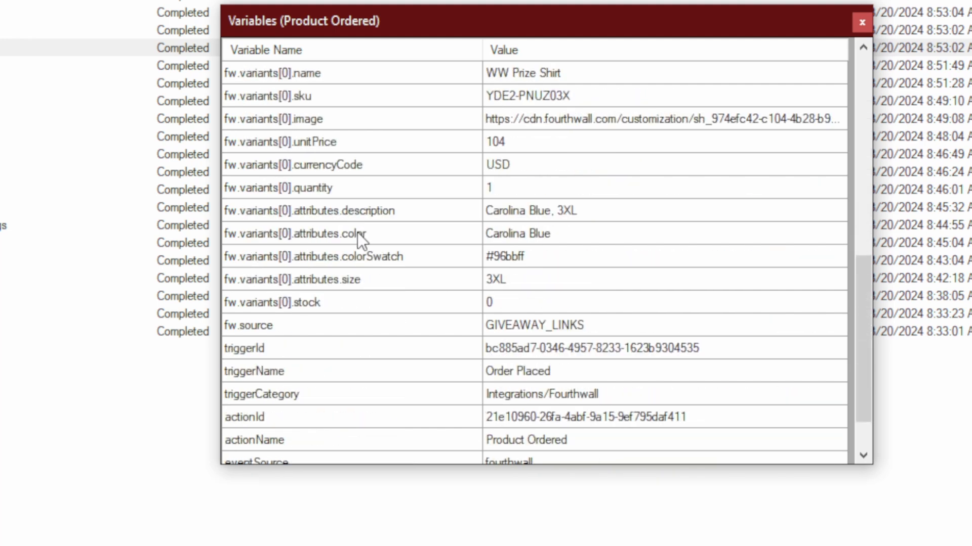
scroll(down, 3)
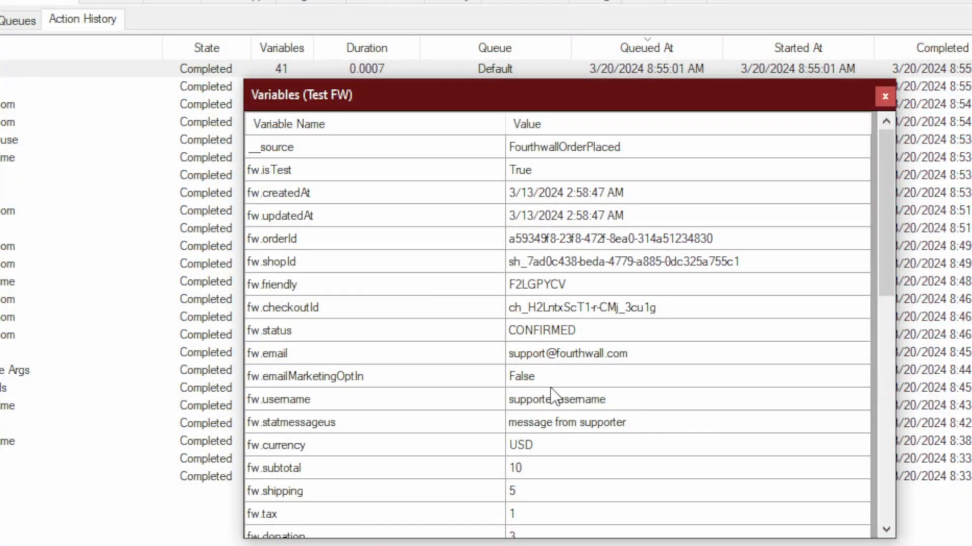
Step: Select the fw.username variable in the Test FW run's variables and right-click it
click(279, 399)
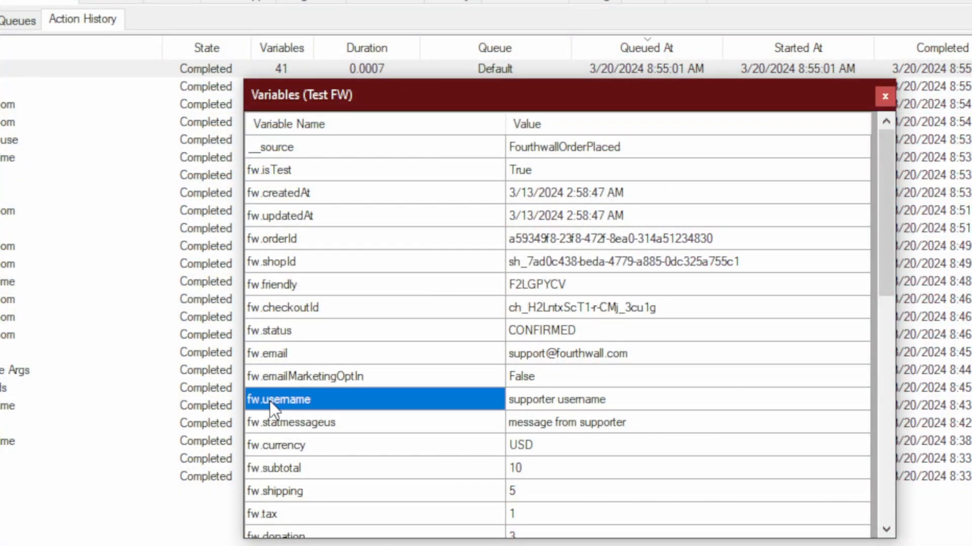
click(682, 400)
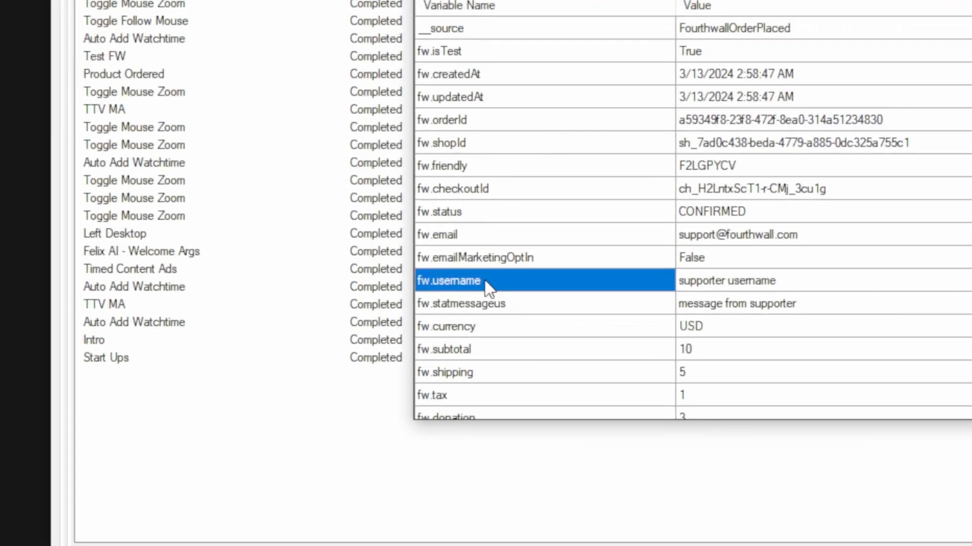
mouse_move(477, 289)
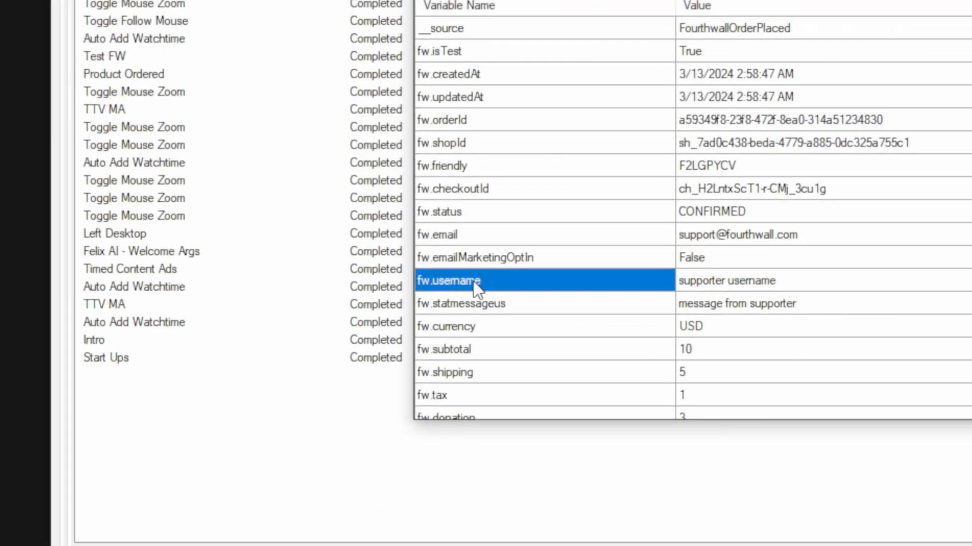
right_click(471, 281)
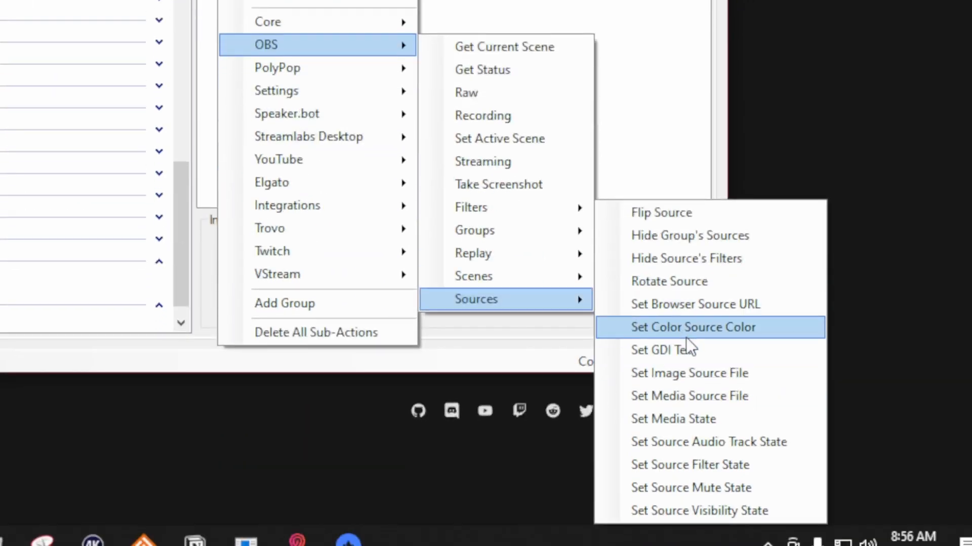
Step: Add a Set GDI Text sub-action setting the [T] FW Name source to %fw.username%
click(664, 349)
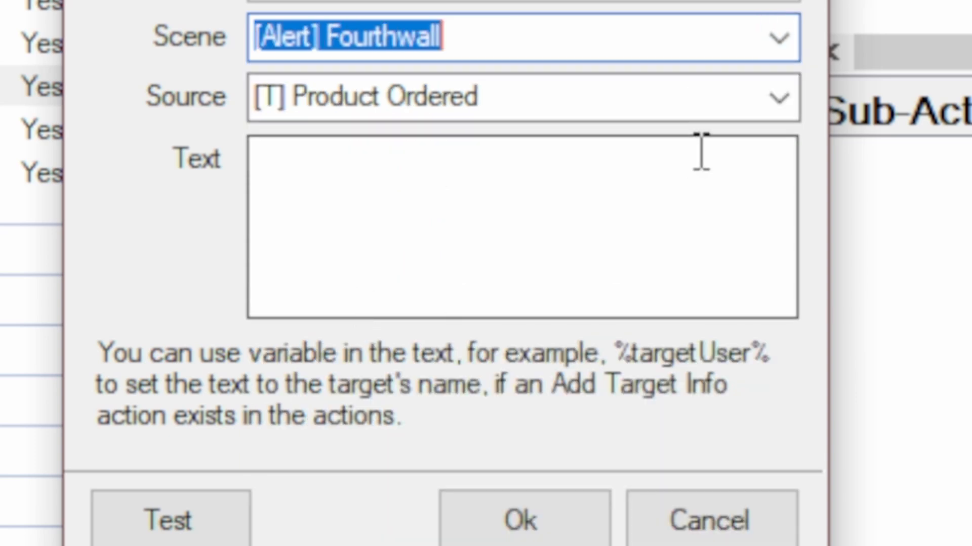
click(779, 97)
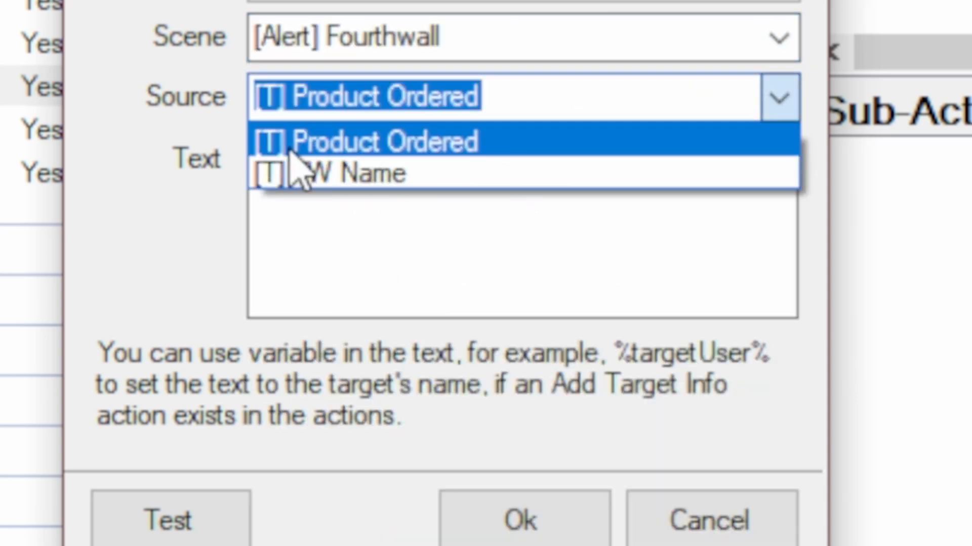
mouse_move(365, 174)
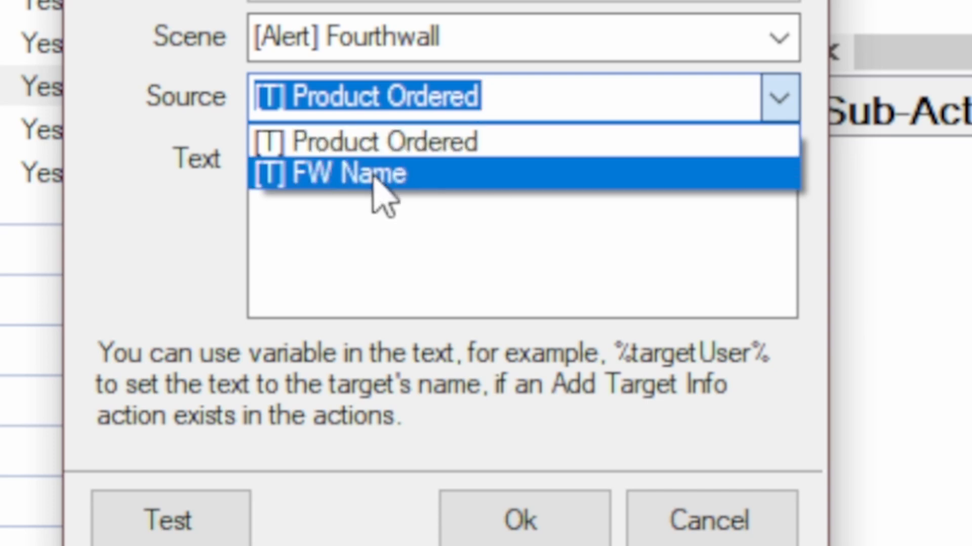
click(338, 174)
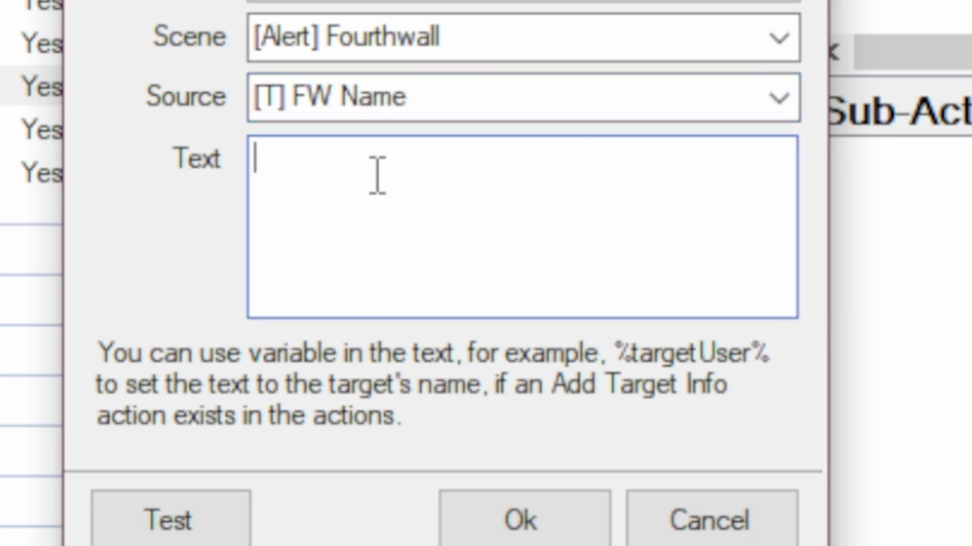
text(%fw.username)
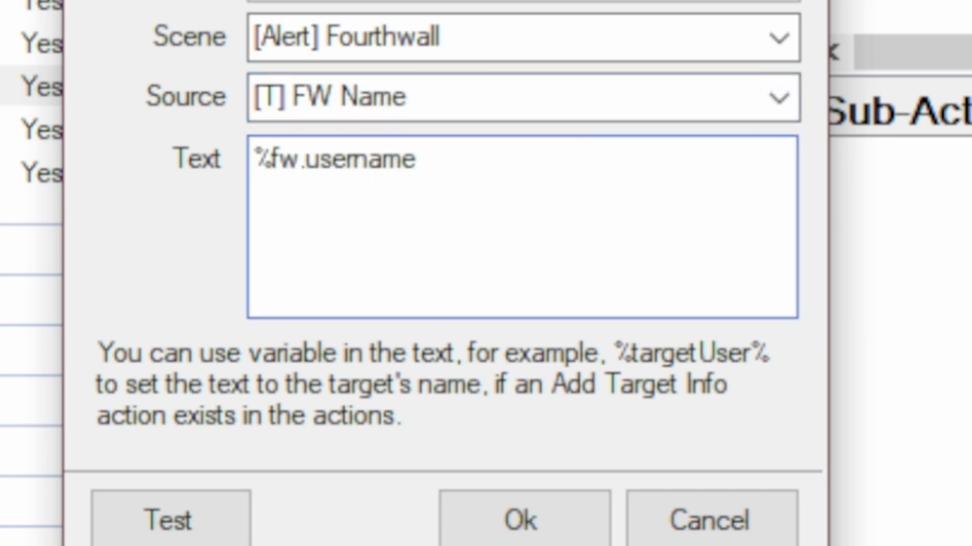
text(%)
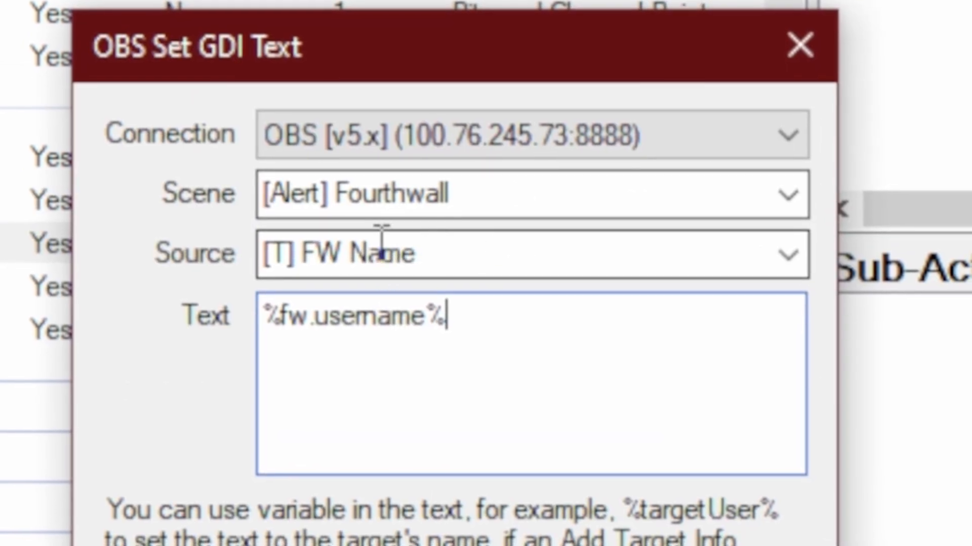
scroll(down, 3)
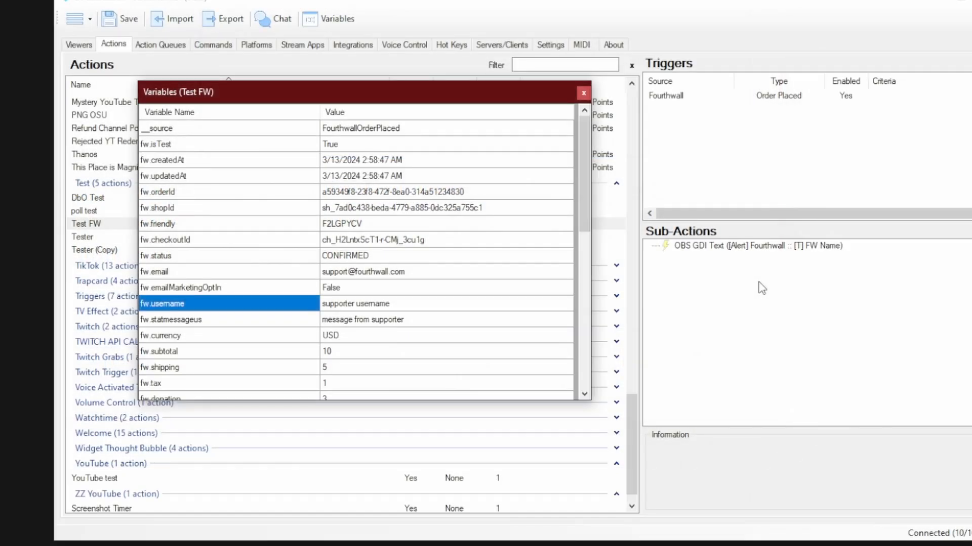
scroll(down, 3)
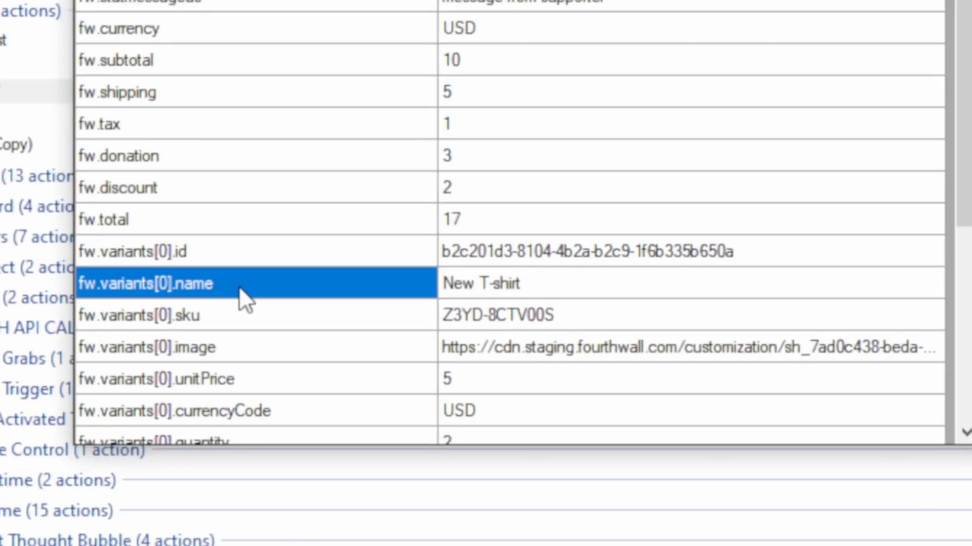
mouse_move(235, 291)
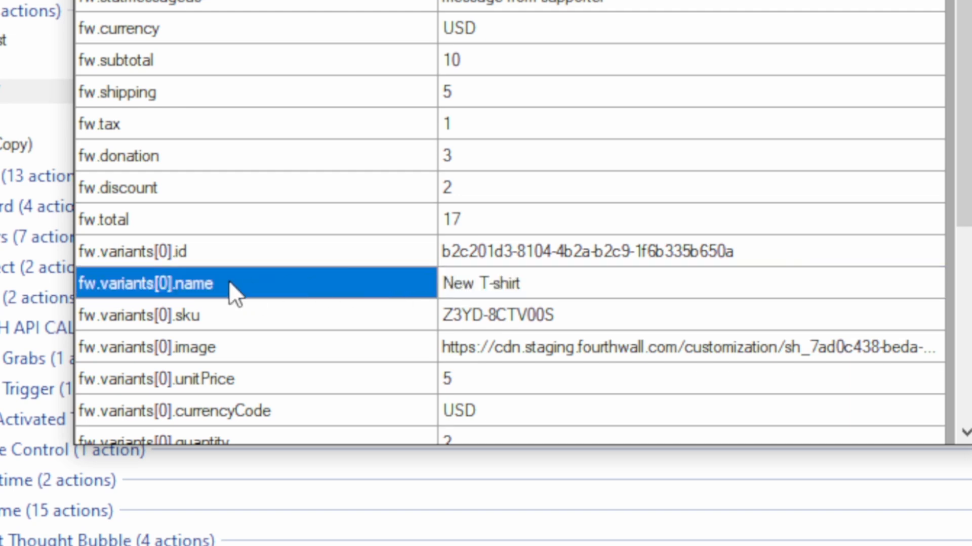
mouse_move(302, 398)
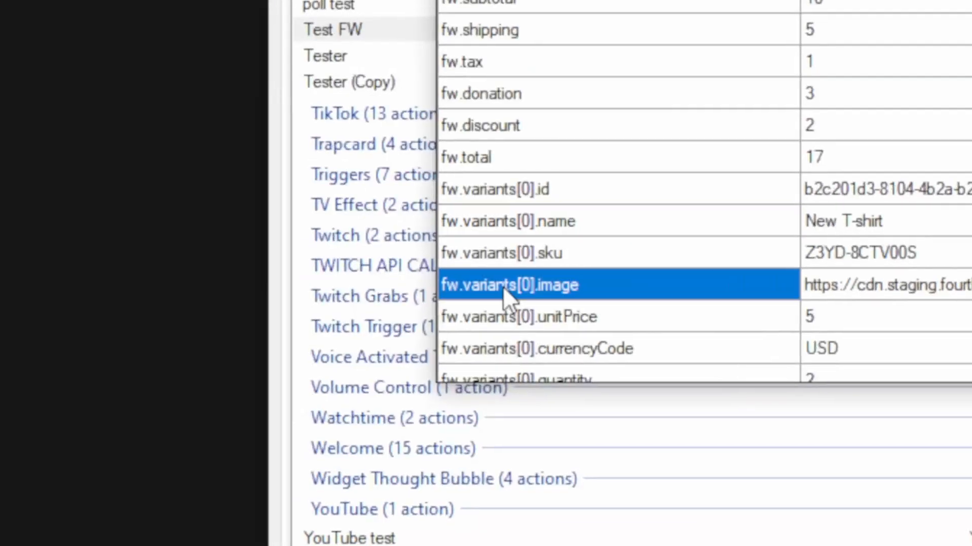
mouse_move(561, 304)
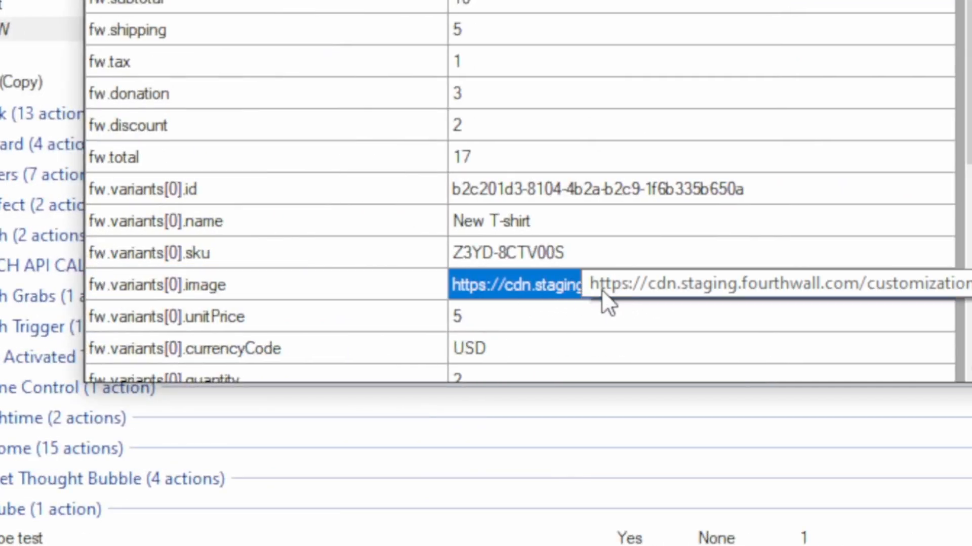
click(155, 285)
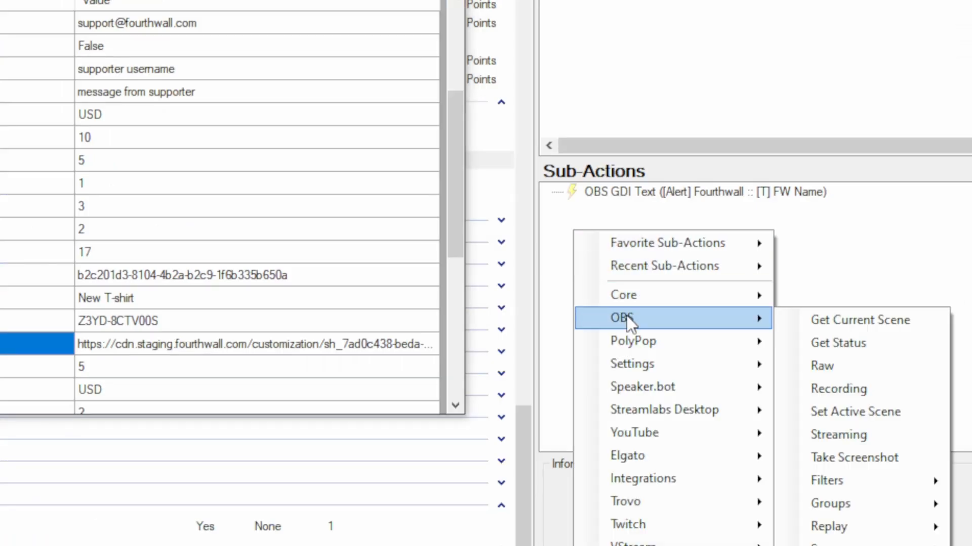
mouse_move(489, 369)
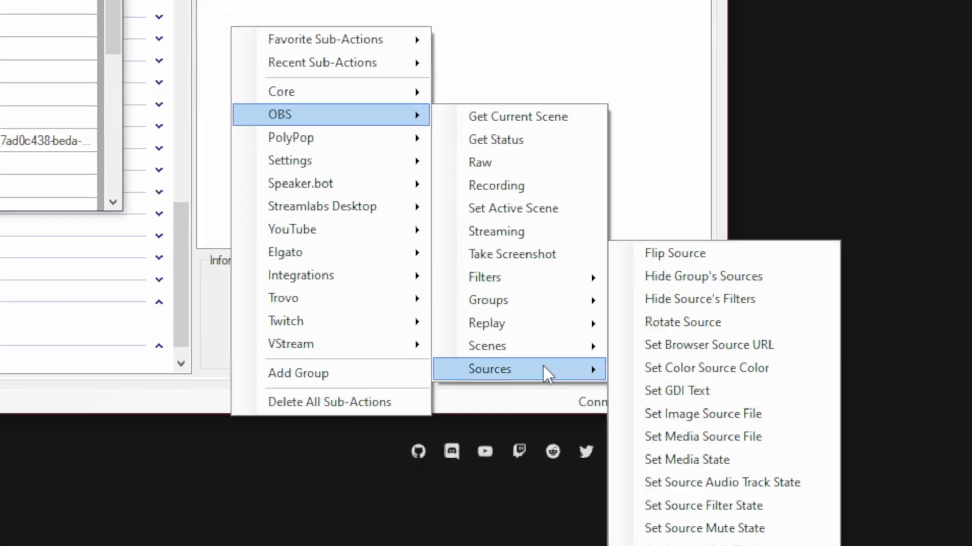
mouse_move(725, 345)
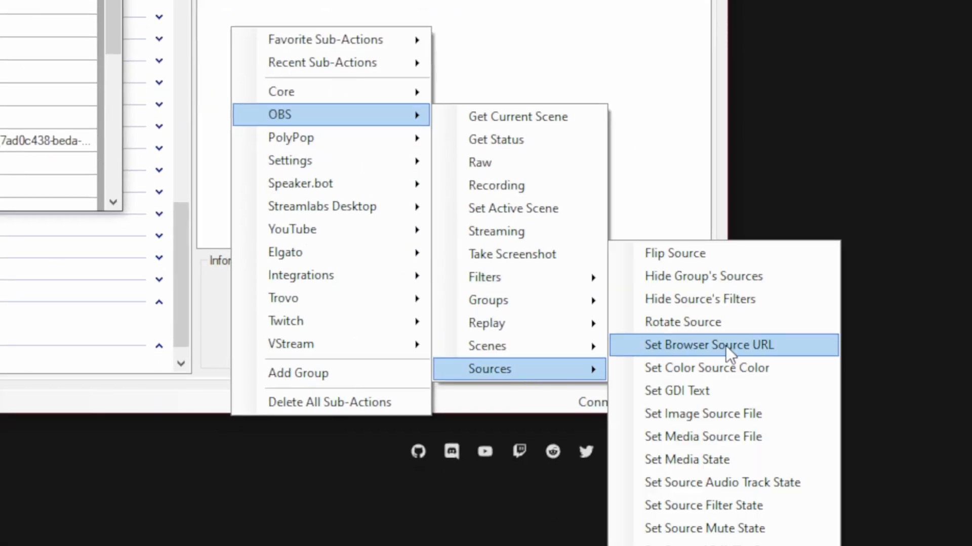
Step: Set the [Alert] Fourthwall [B] Product image browser source URL to %fw.variants[0].image%
click(709, 345)
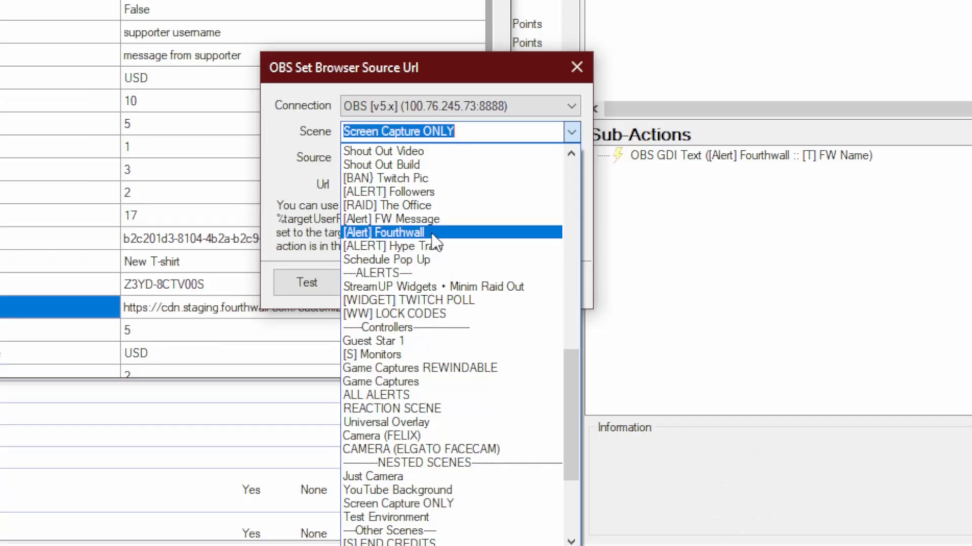
click(384, 232)
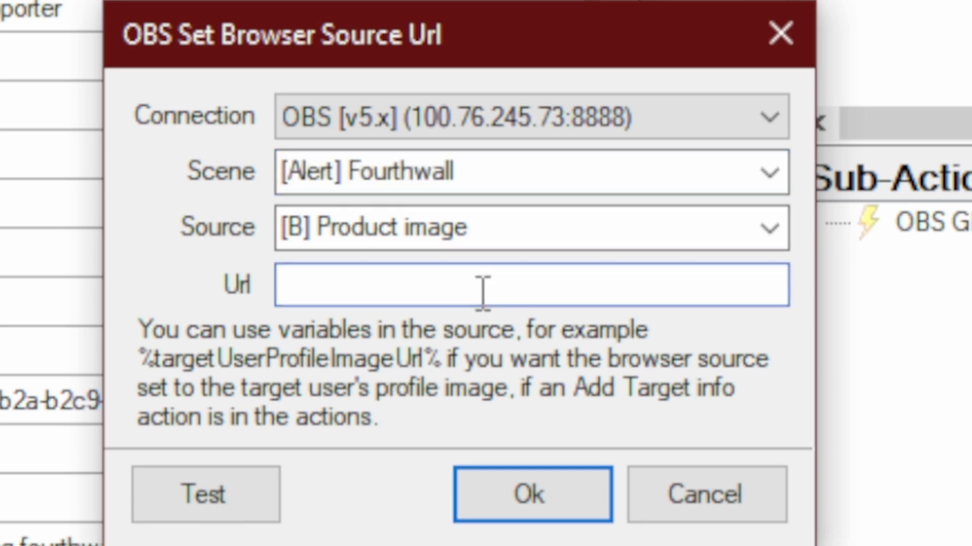
text(%fw.variants[0].image)
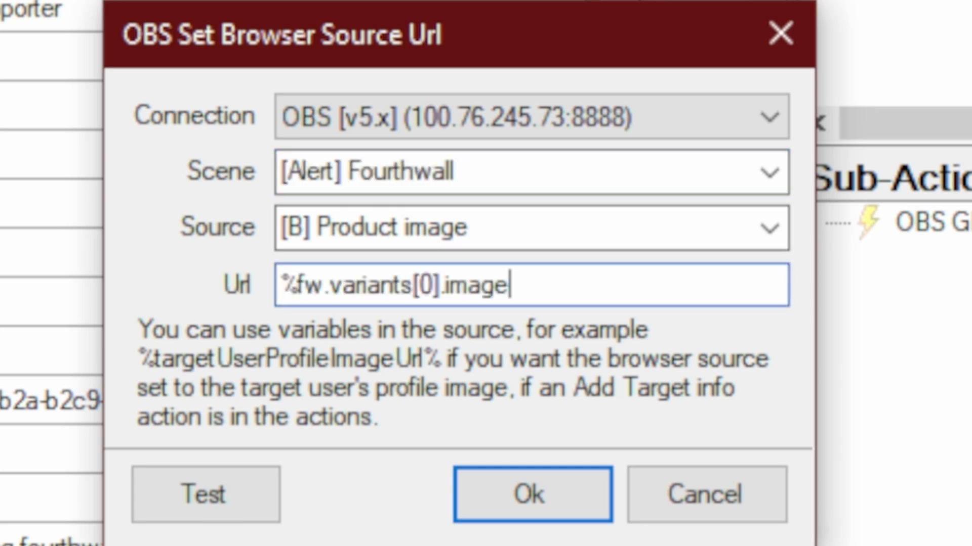
text(%)
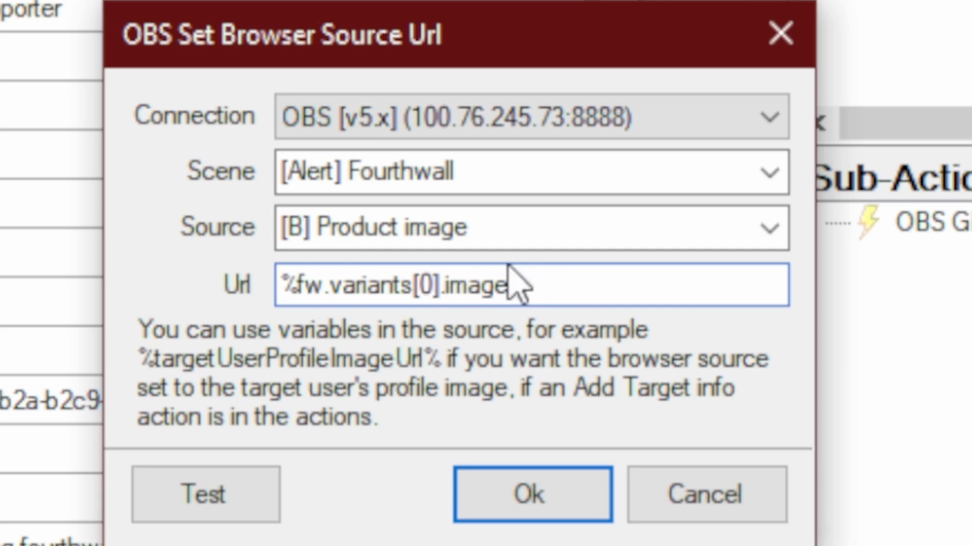
text(%)
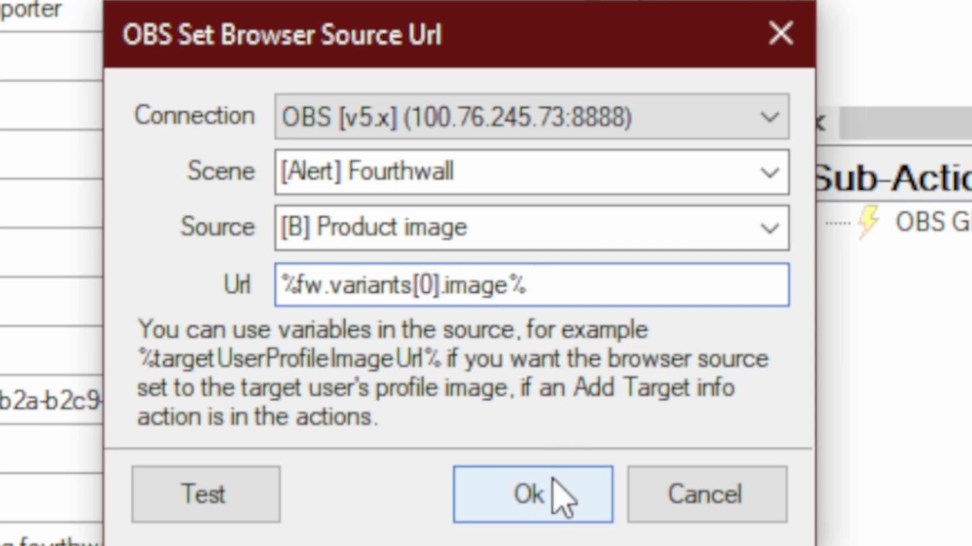
click(532, 494)
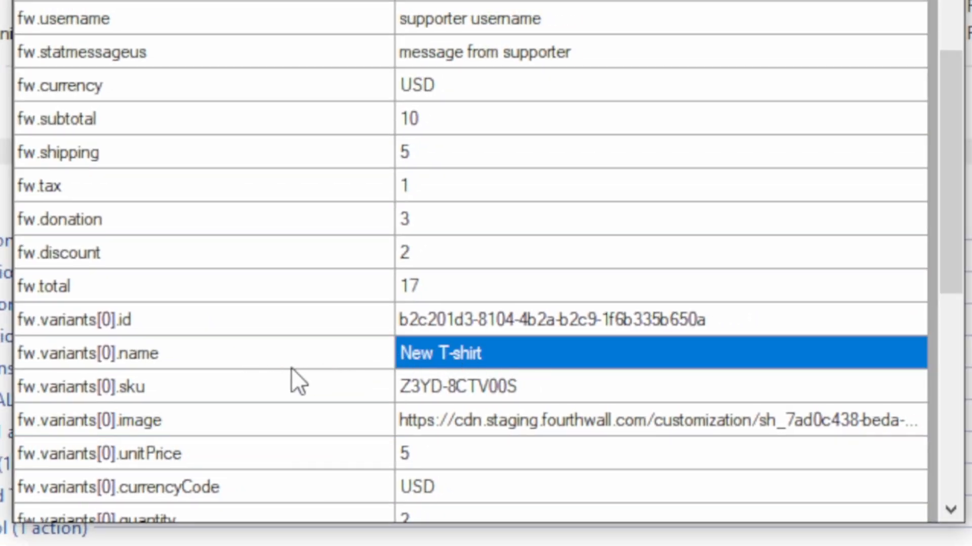
mouse_move(552, 369)
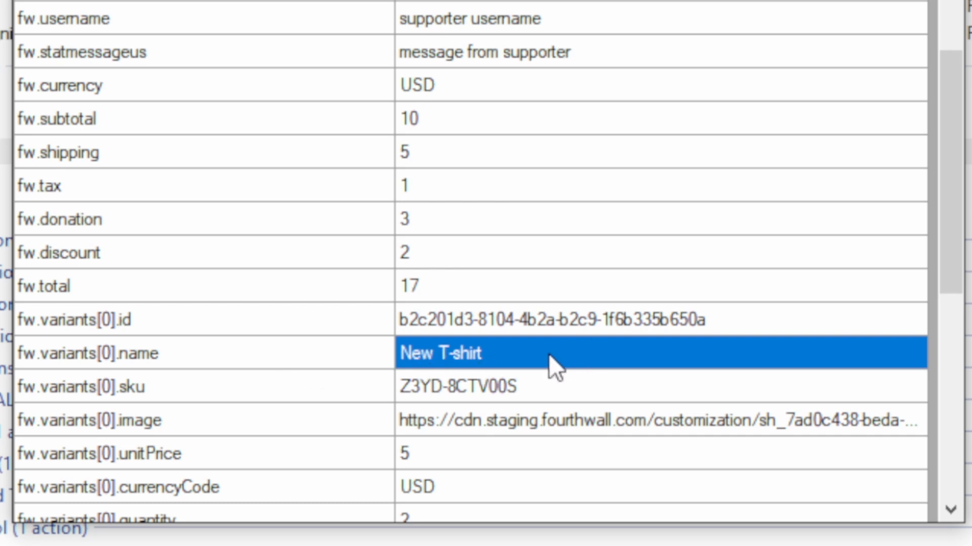
scroll(up, 3)
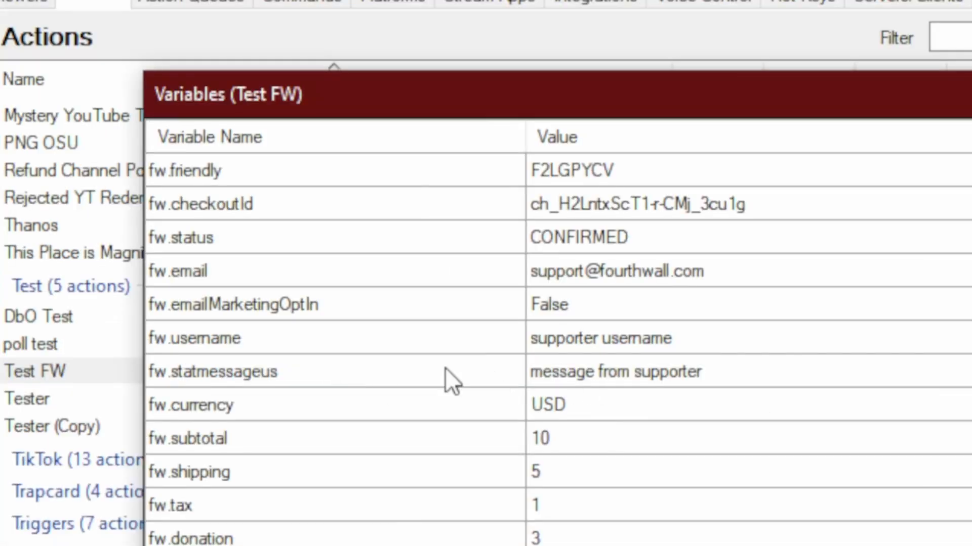
click(248, 372)
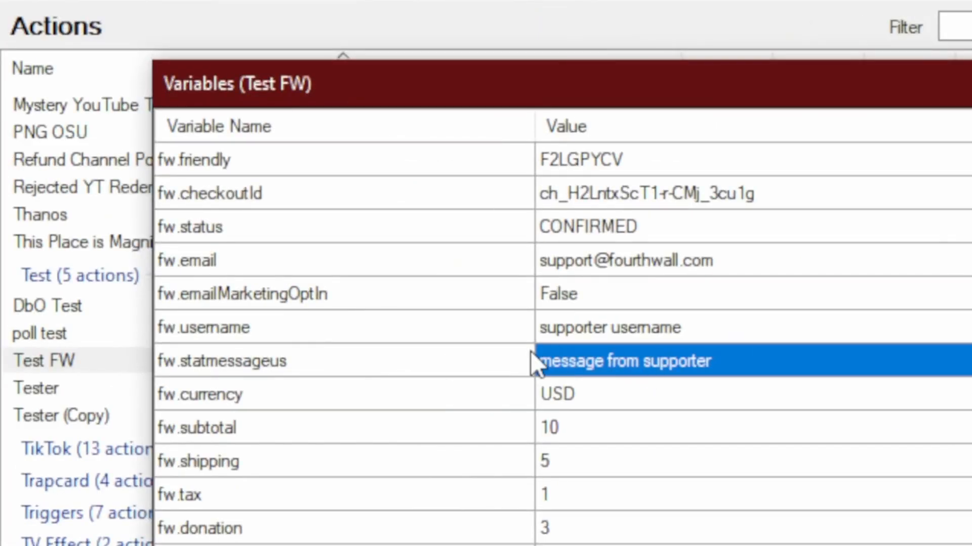
click(223, 362)
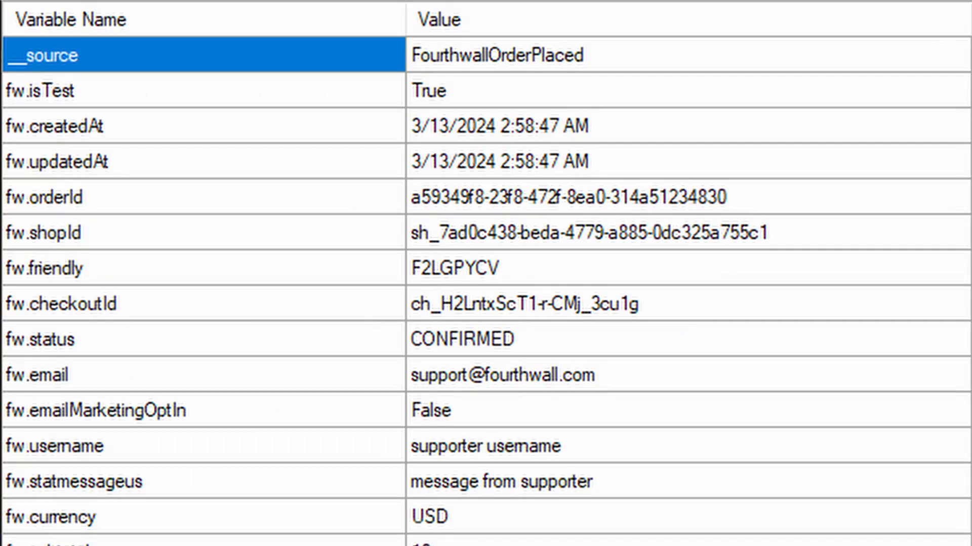
scroll(down, 3)
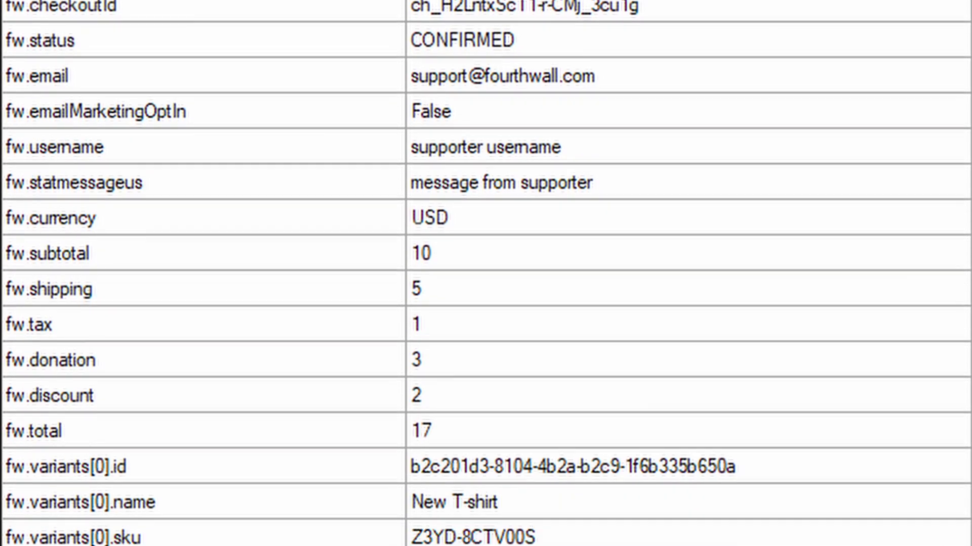
scroll(down, 3)
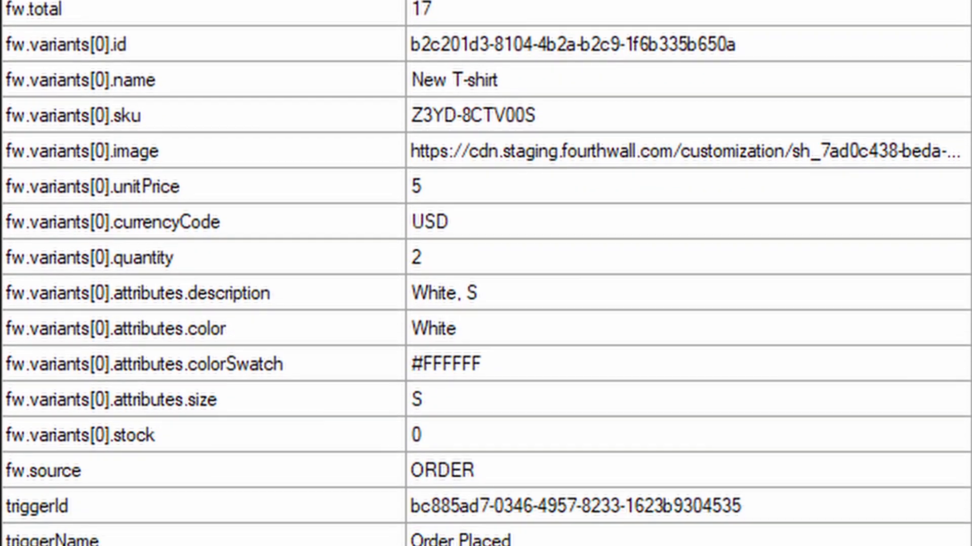
scroll(down, 3)
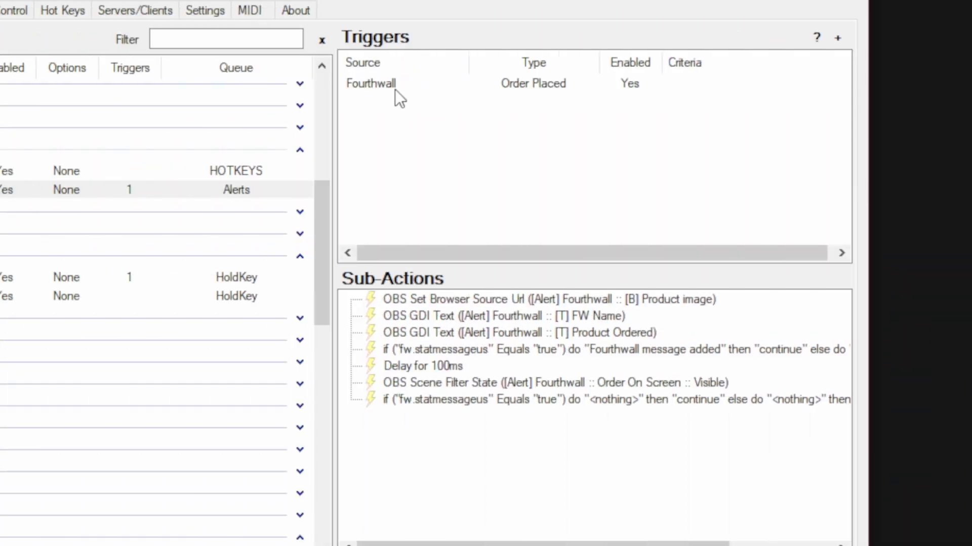
mouse_move(638, 102)
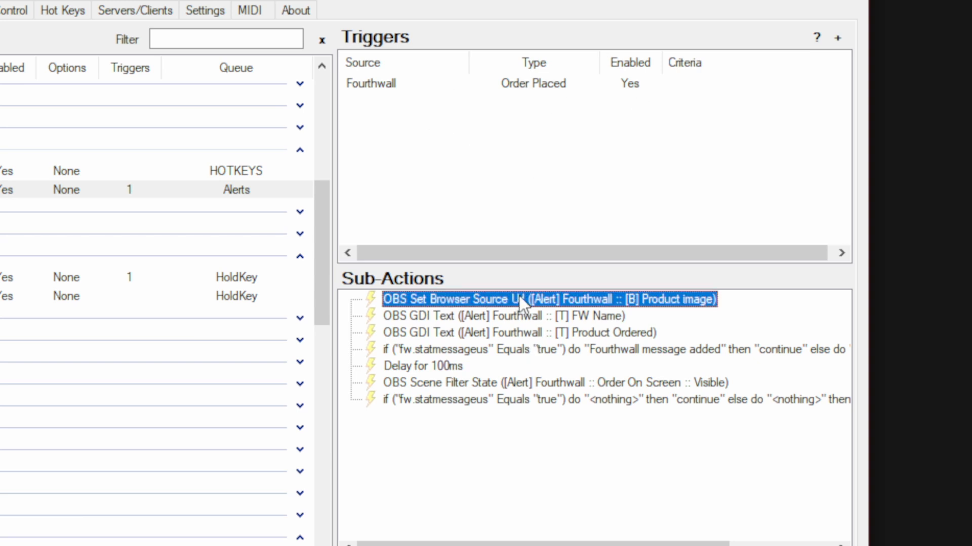
double_click(547, 299)
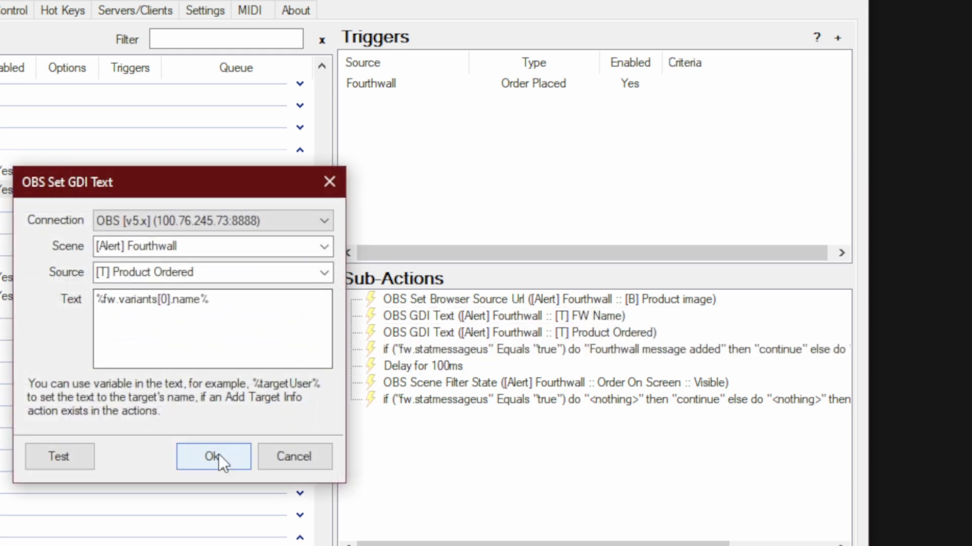
click(213, 456)
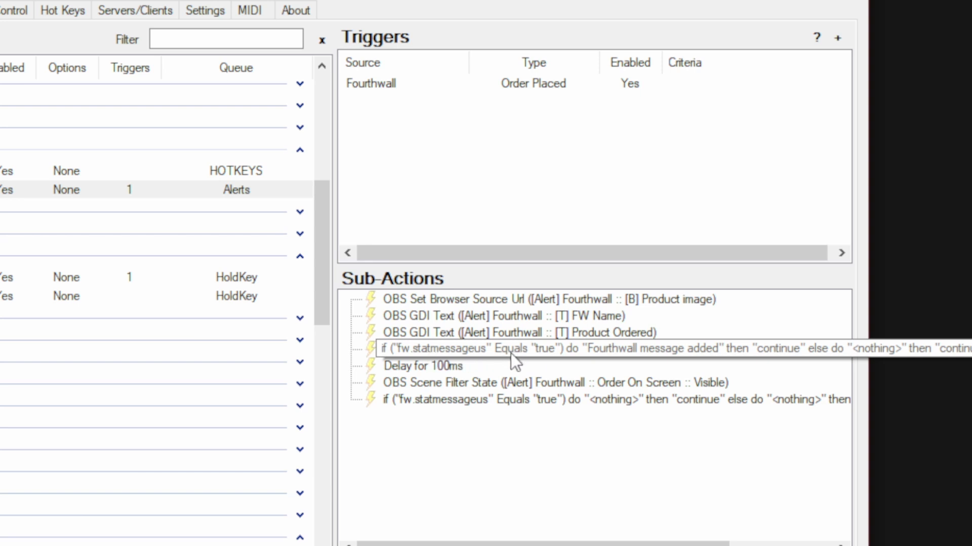
click(558, 349)
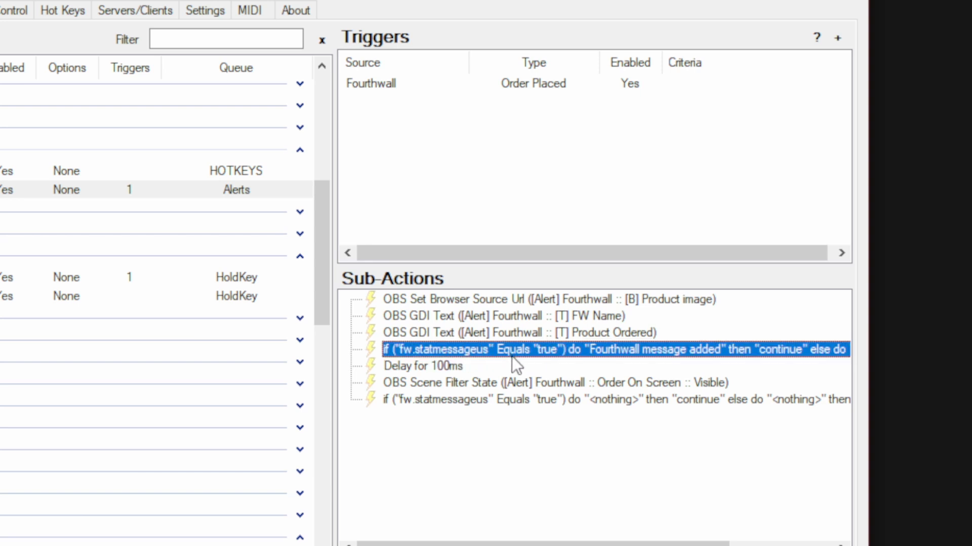
mouse_move(480, 381)
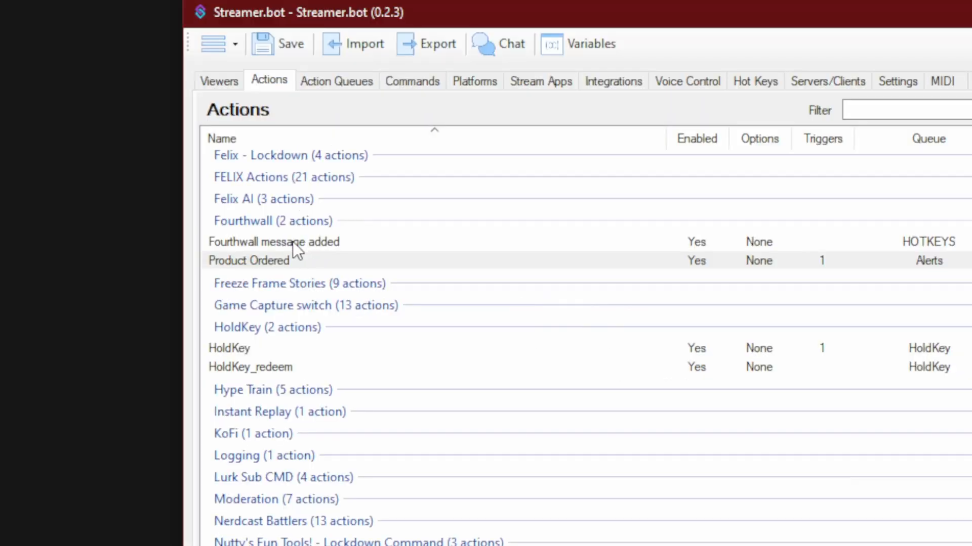
Step: Open the Fourthwall message added action and select its message-filter visibility step
click(274, 242)
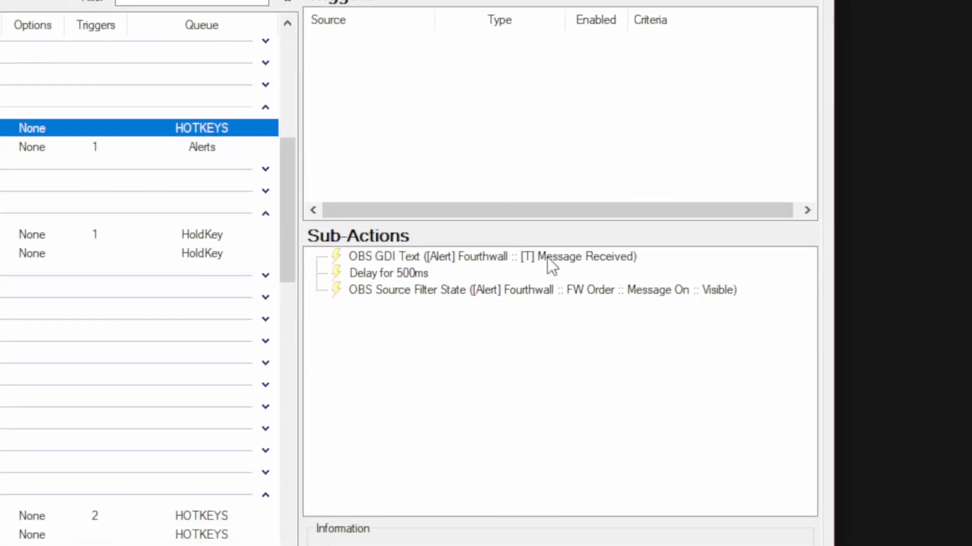
click(493, 257)
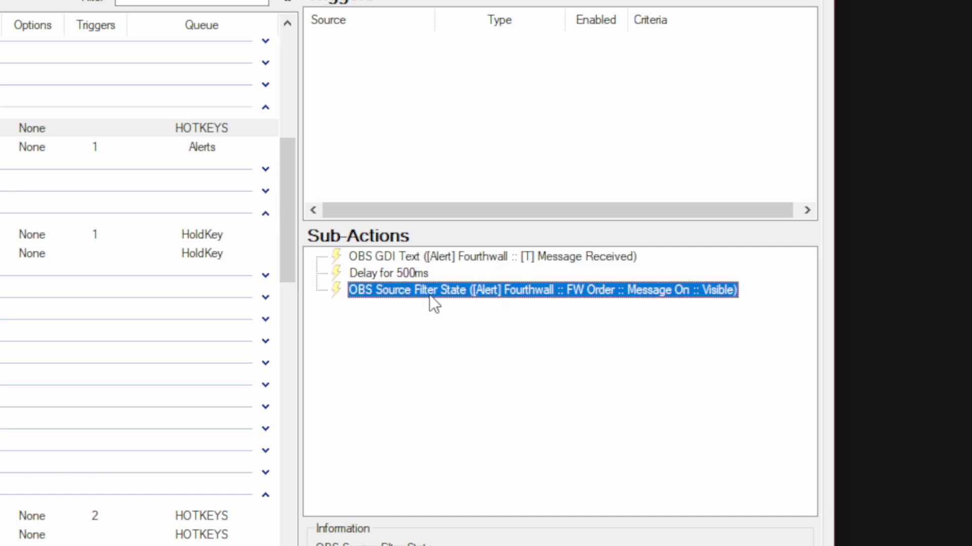
mouse_move(621, 307)
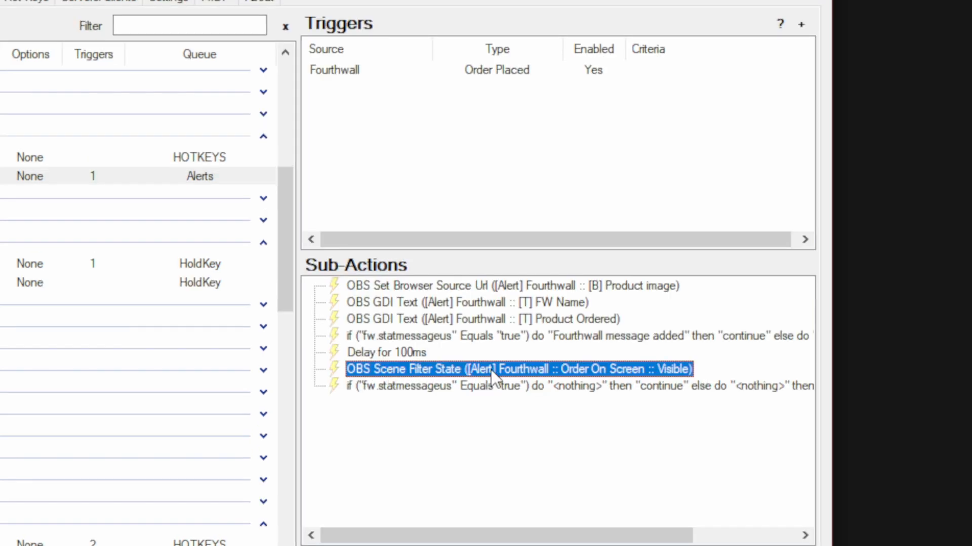
mouse_move(649, 370)
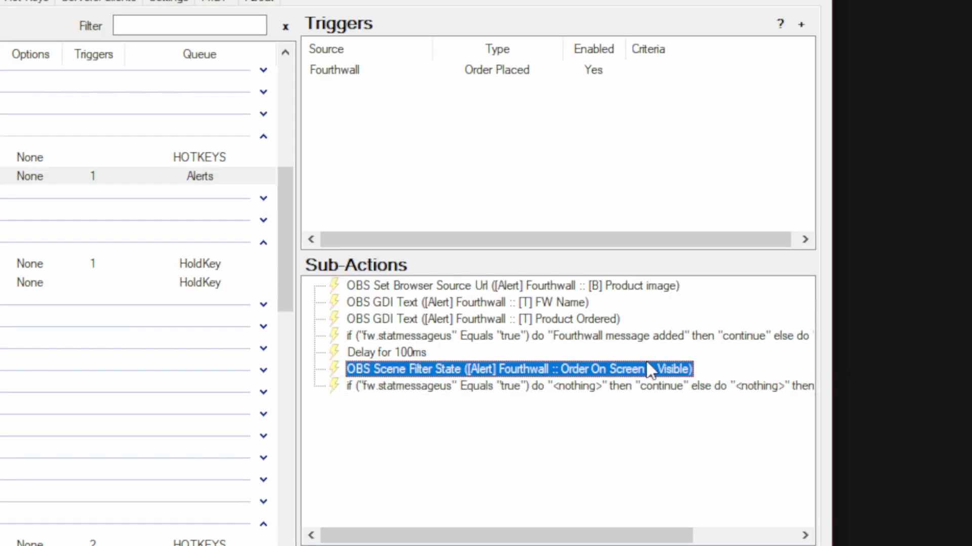
mouse_move(486, 376)
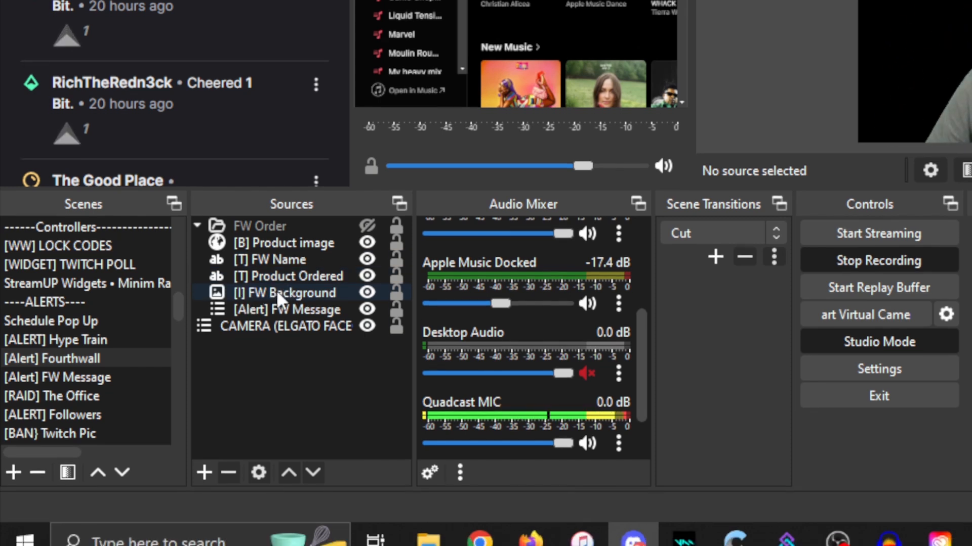
Step: Select the FW Message source and bring up the [Alert] Fourthwall scene's options menu
click(285, 309)
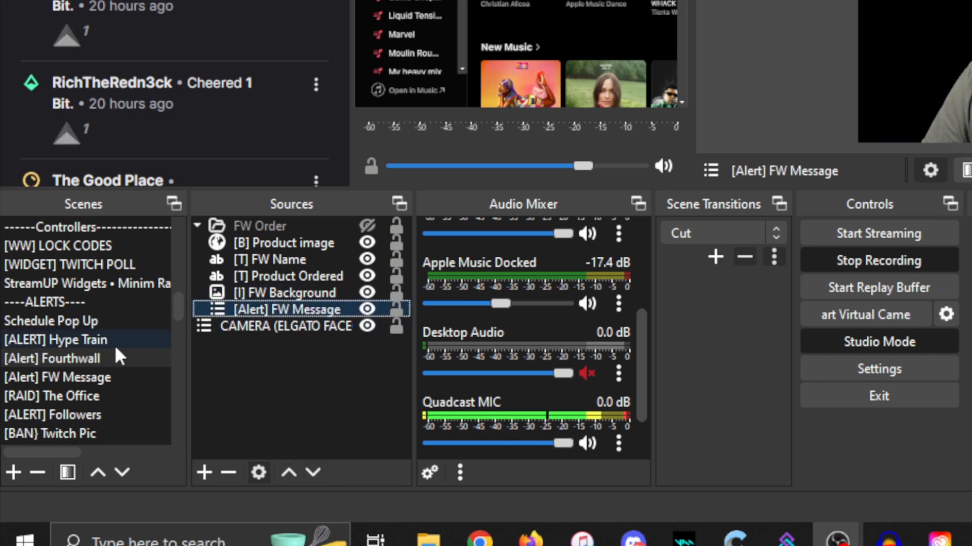
right_click(52, 358)
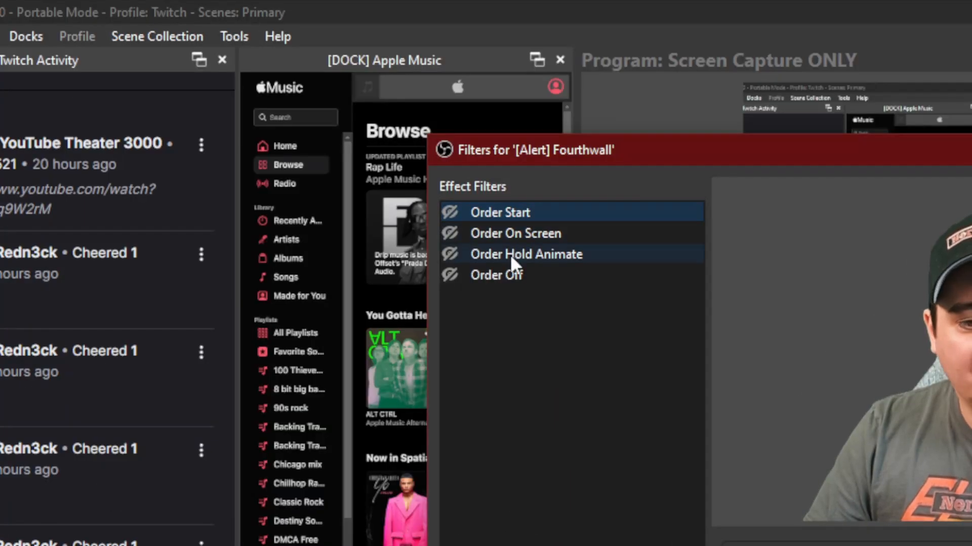
Step: Review the Order Hold Animate move filter's settings, scrolling down to its Next Move option
click(516, 233)
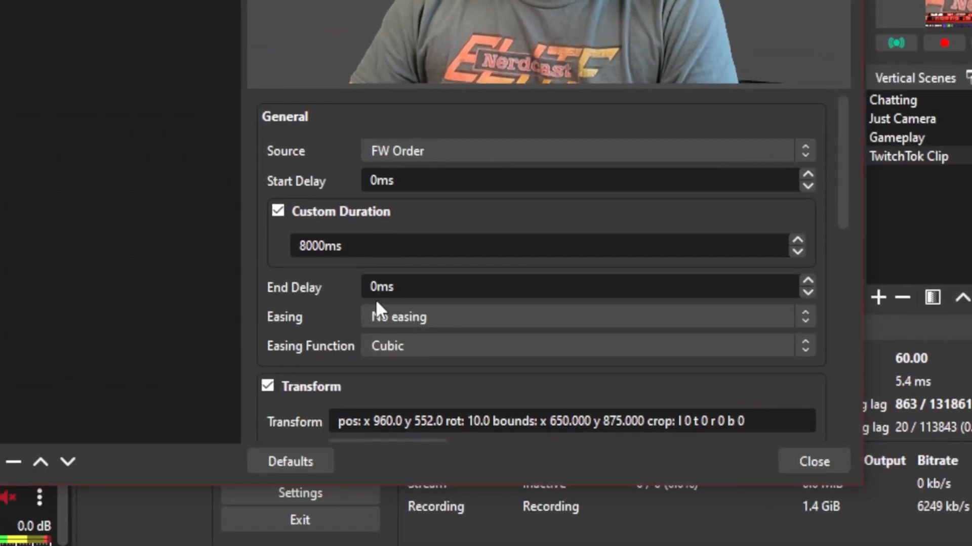
scroll(down, 3)
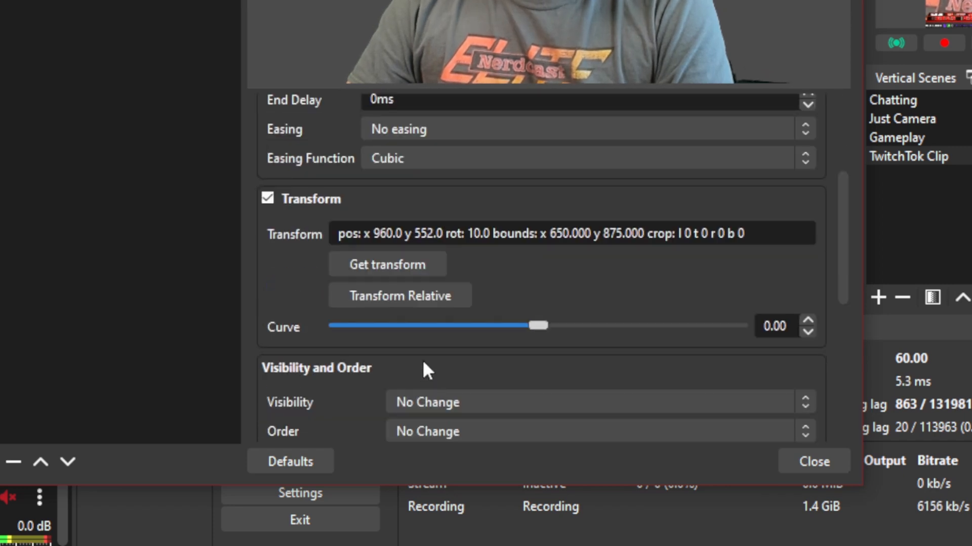
scroll(down, 3)
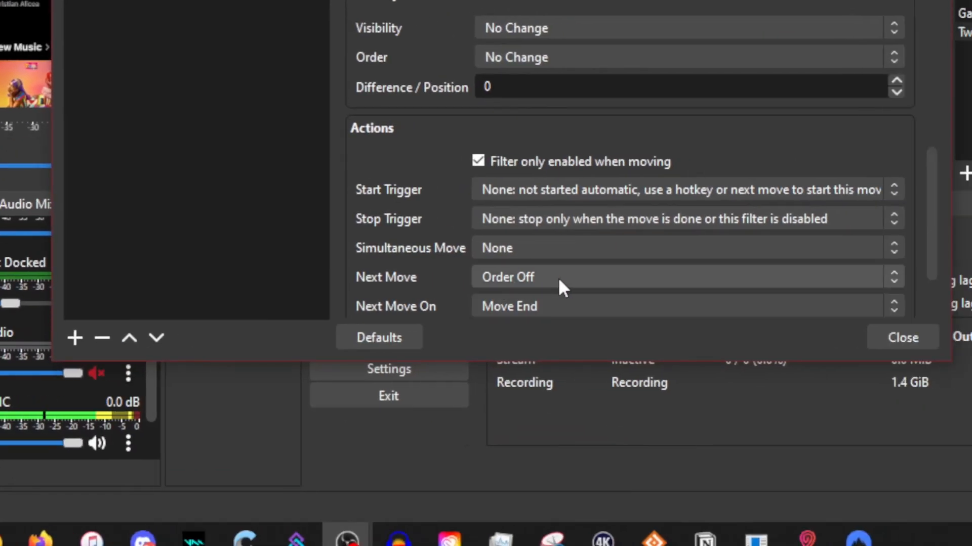
mouse_move(521, 292)
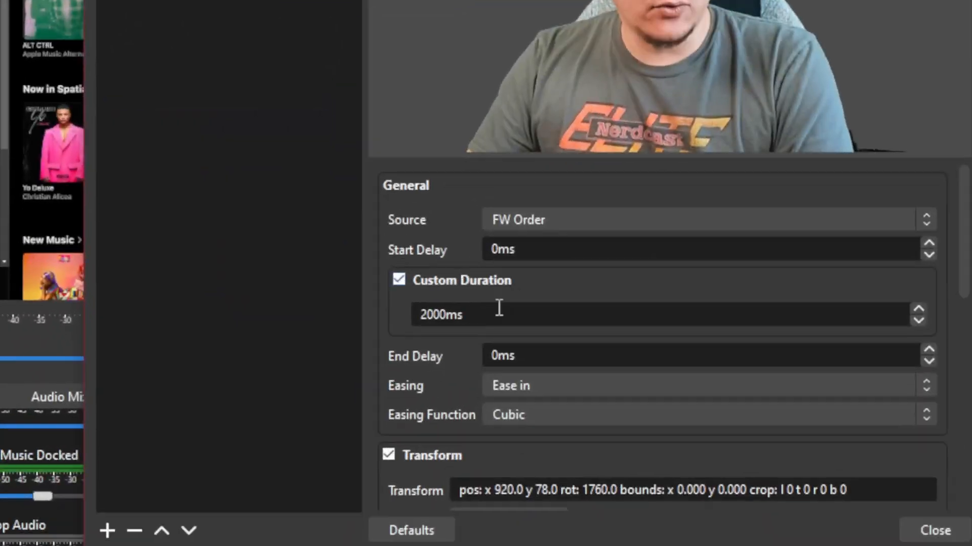
scroll(down, 3)
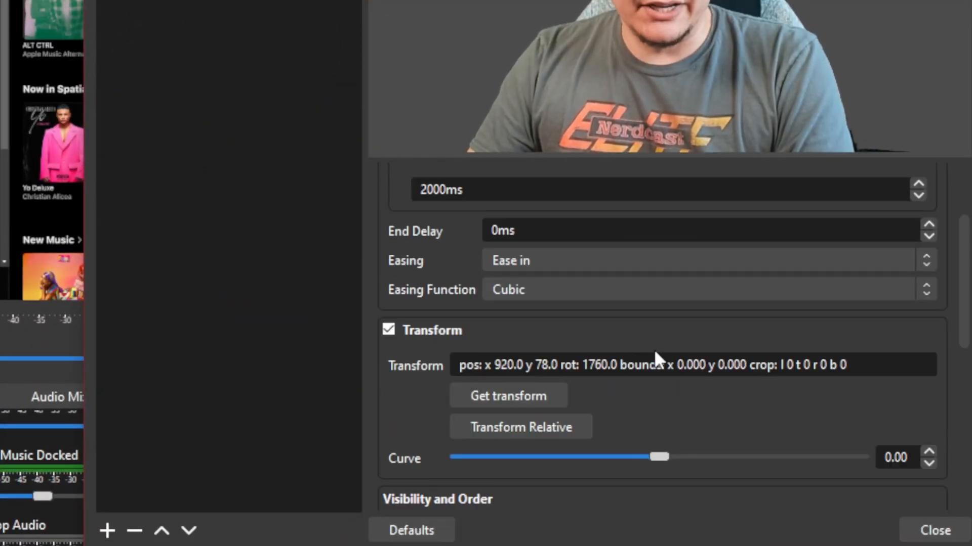
scroll(down, 3)
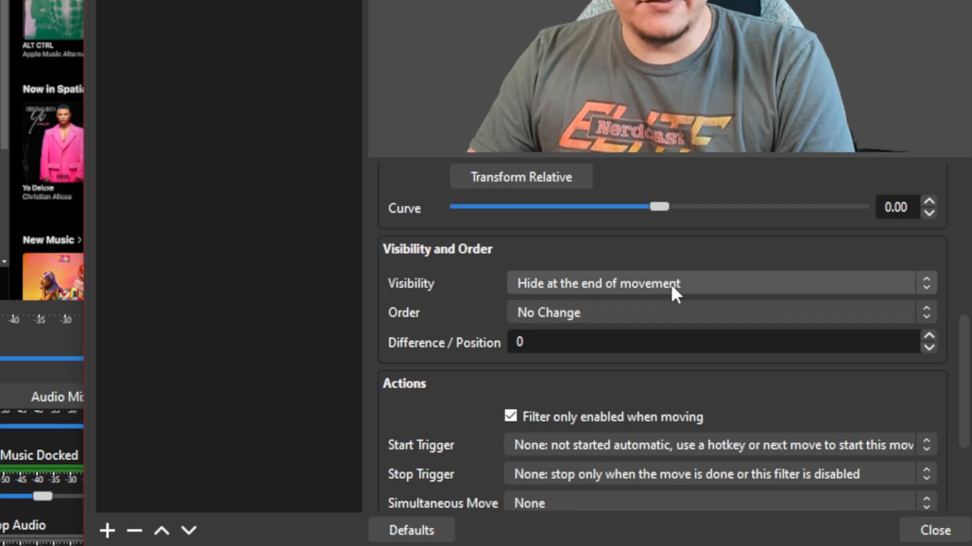
mouse_move(710, 298)
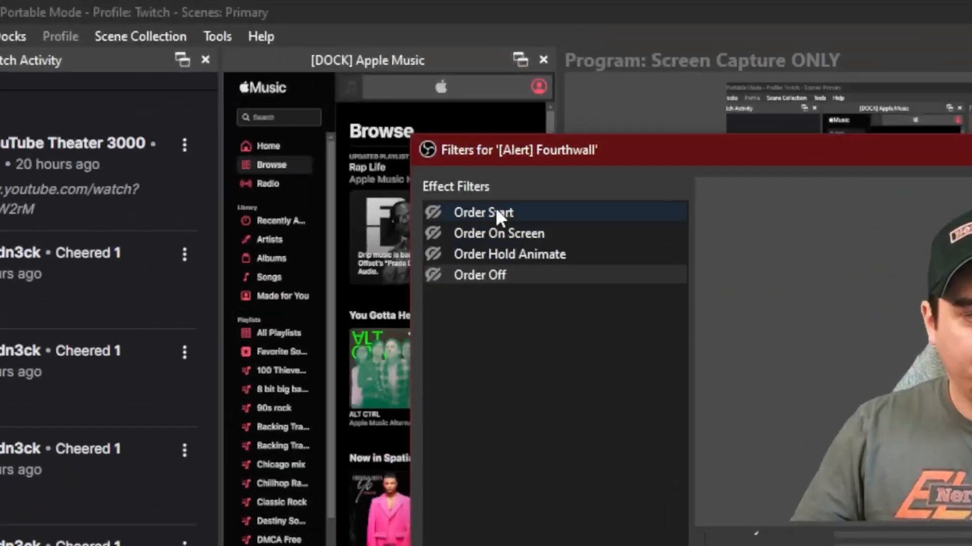
click(483, 213)
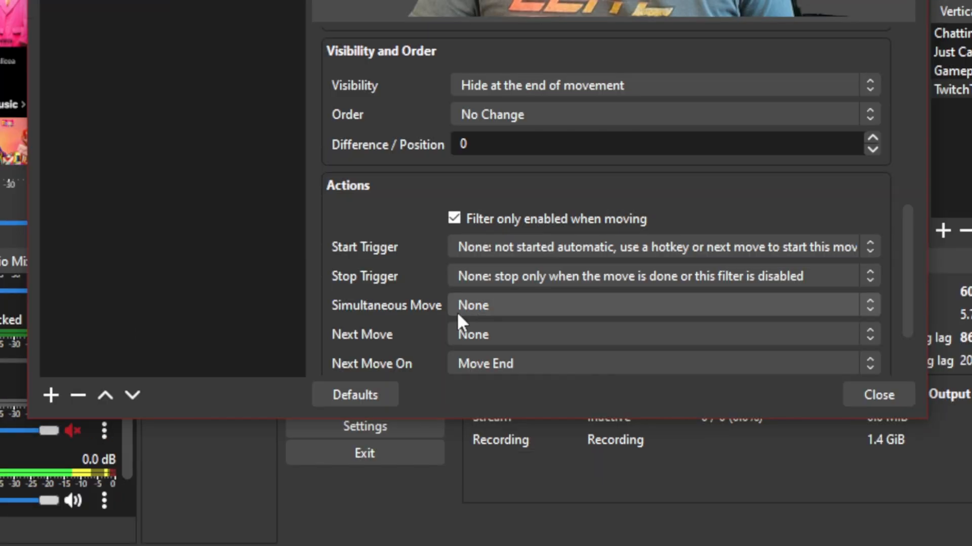
mouse_move(511, 342)
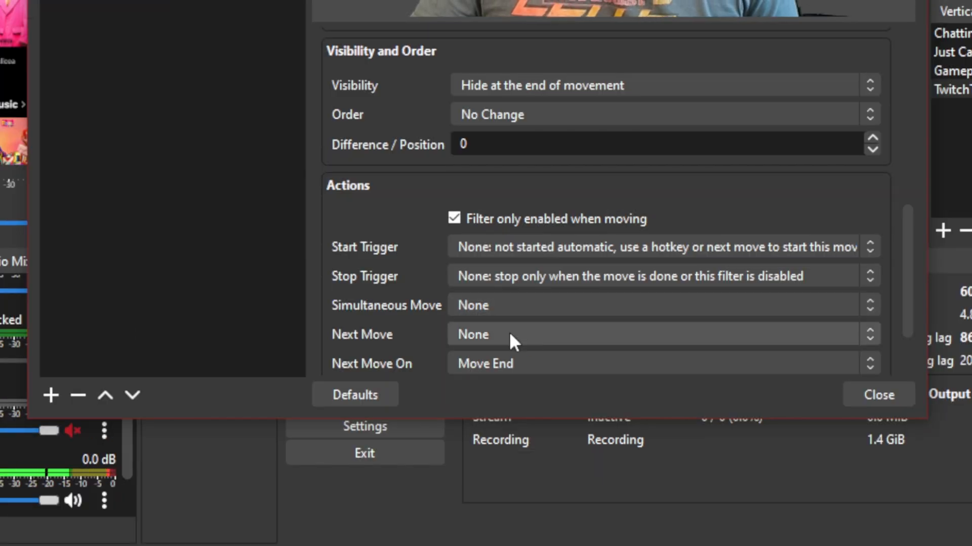
mouse_move(505, 347)
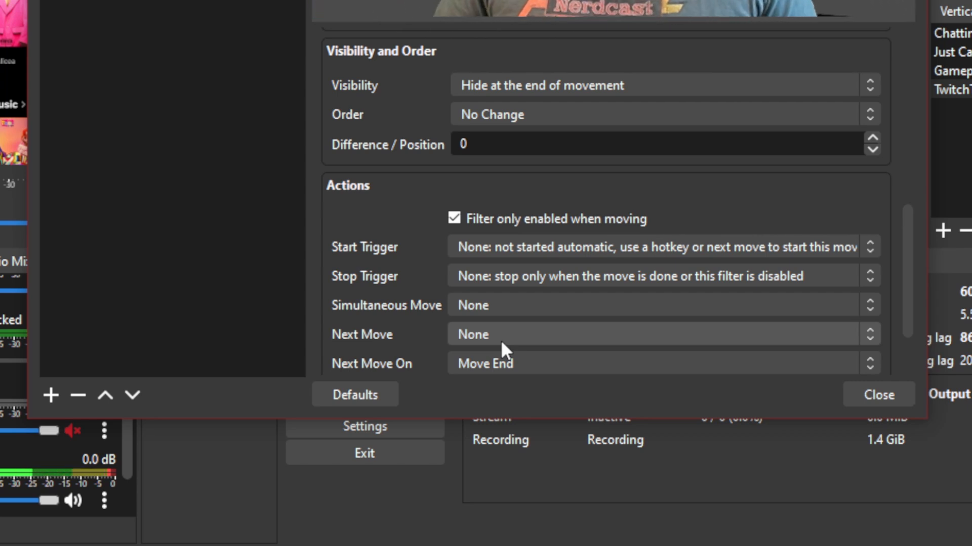
mouse_move(654, 315)
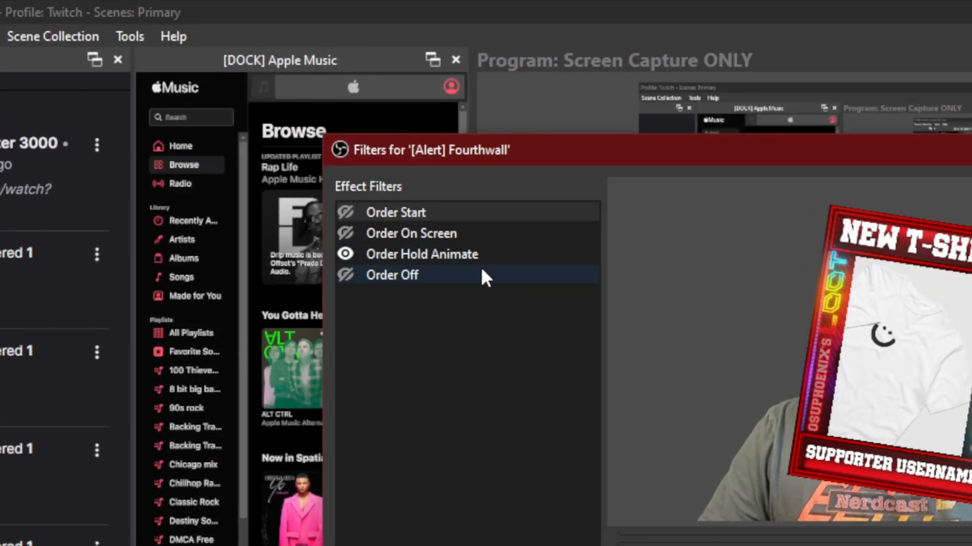
click(345, 275)
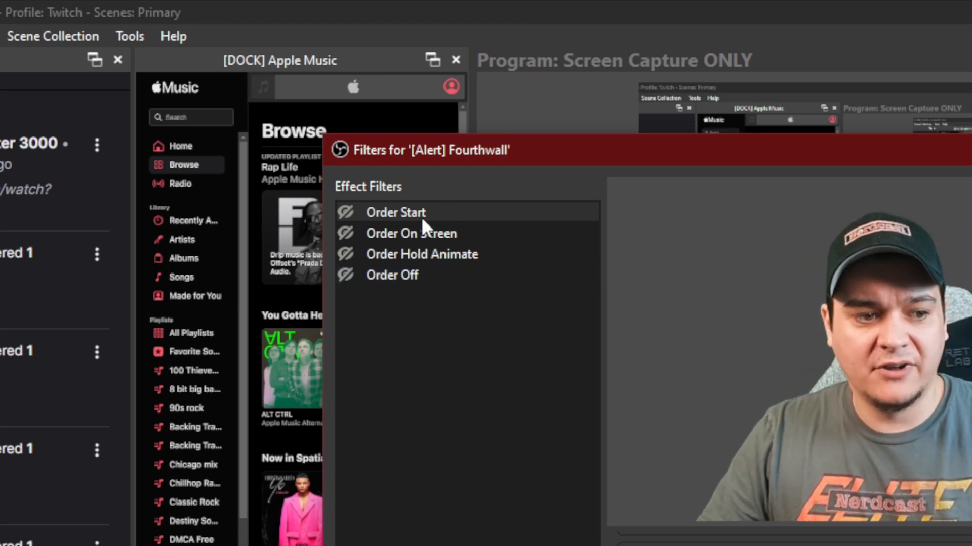
click(396, 212)
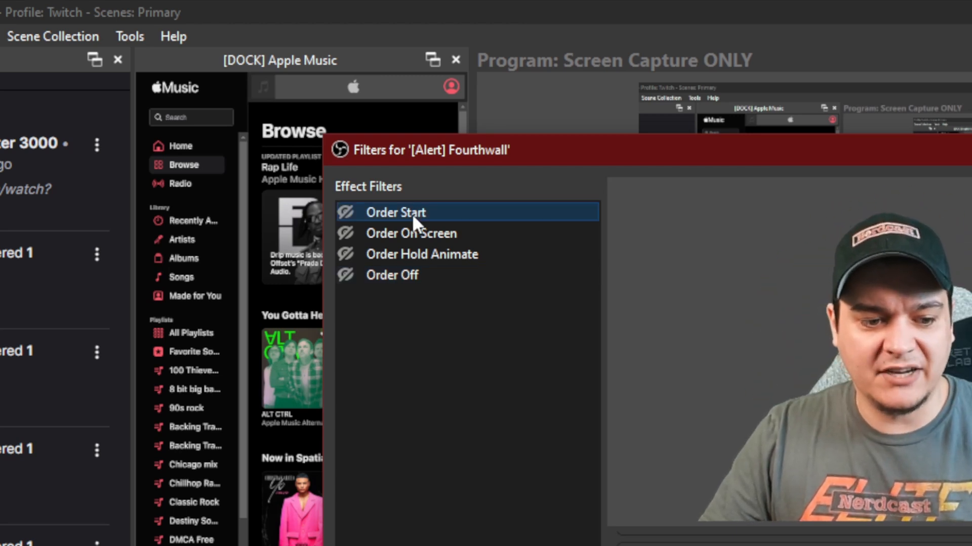
mouse_move(387, 223)
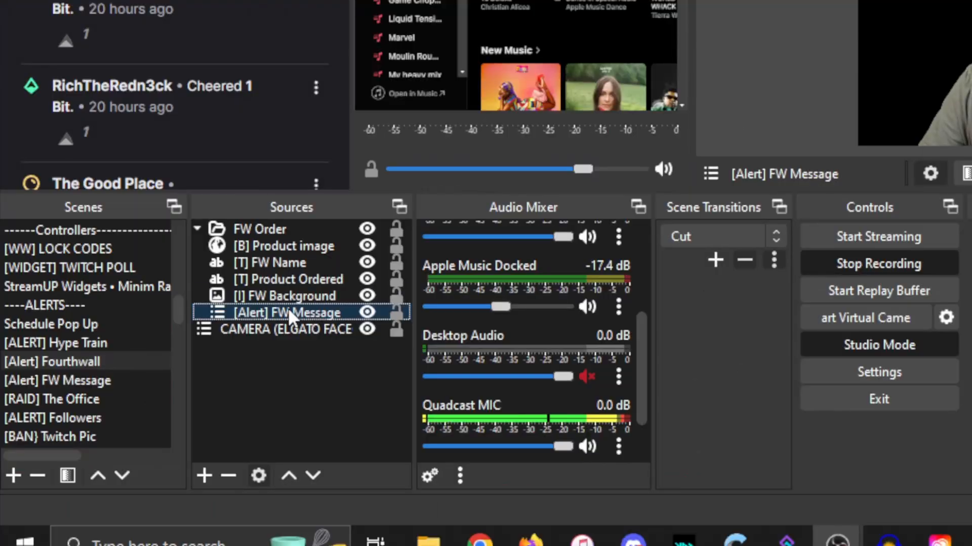
Step: Open the Filters window for the FW Order group in Sources
click(260, 229)
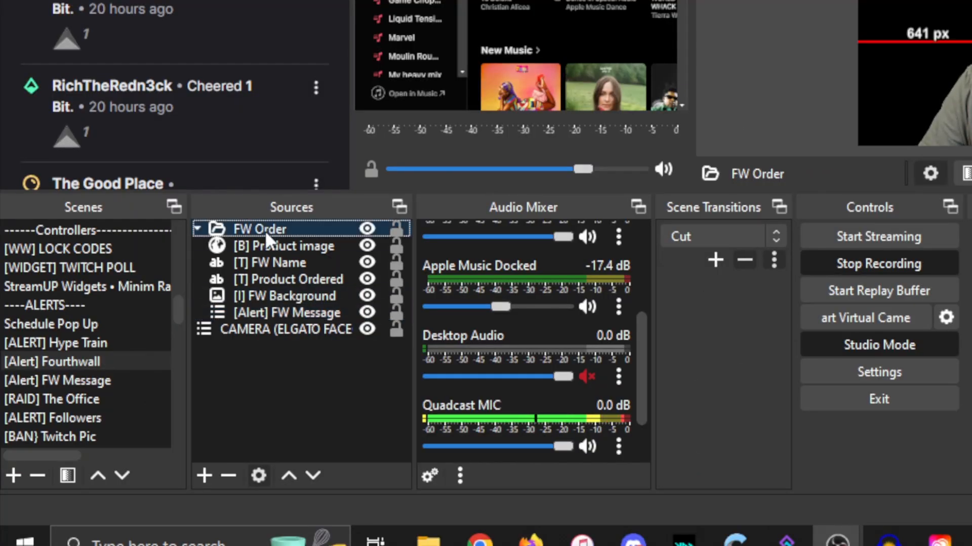
right_click(259, 228)
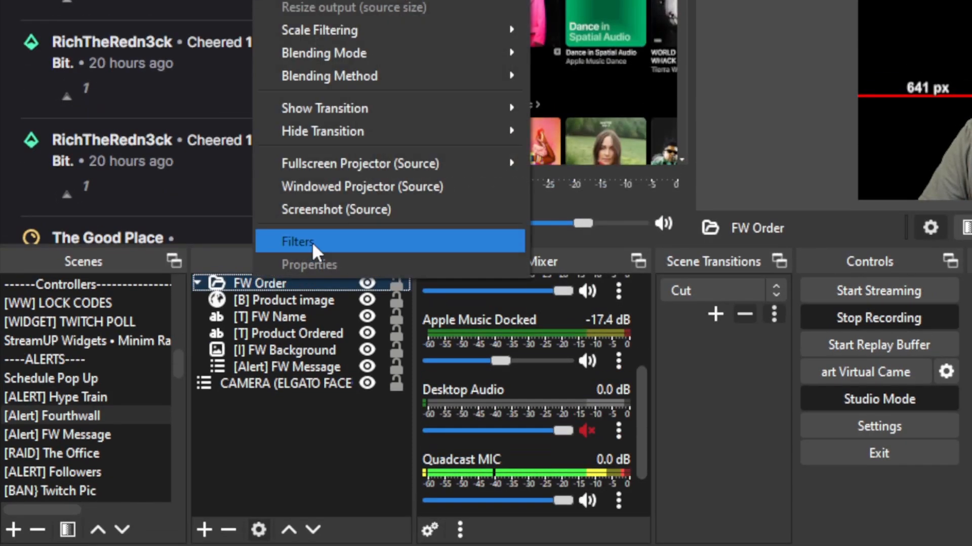
click(298, 241)
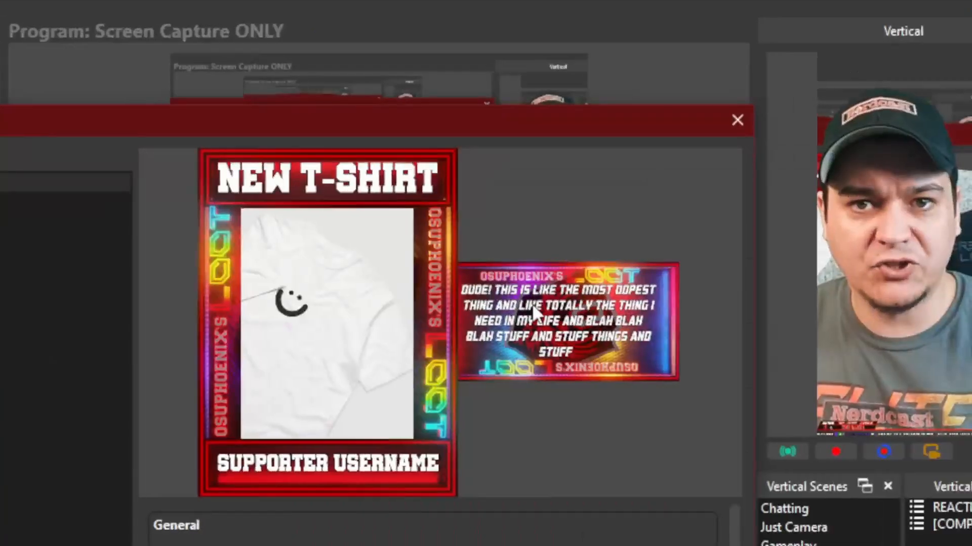
mouse_move(370, 274)
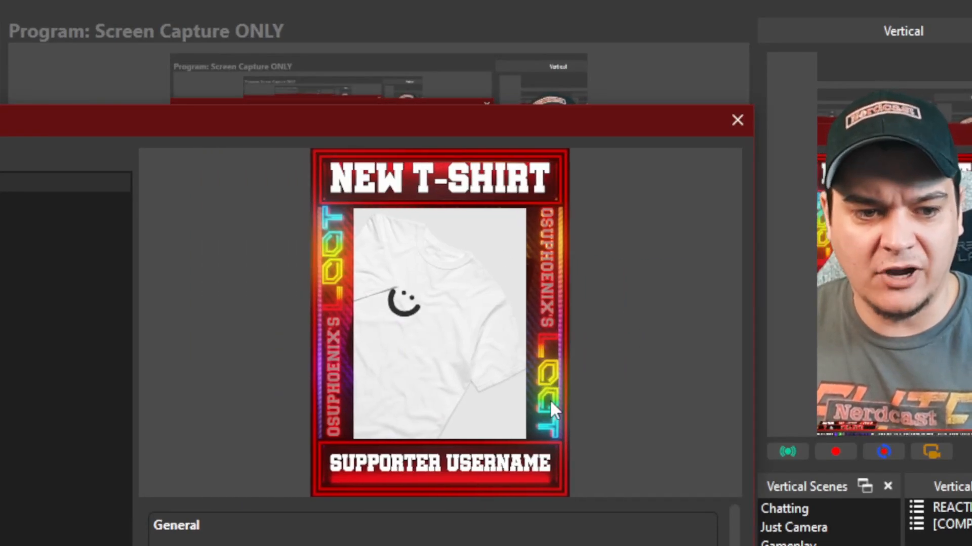
mouse_move(418, 334)
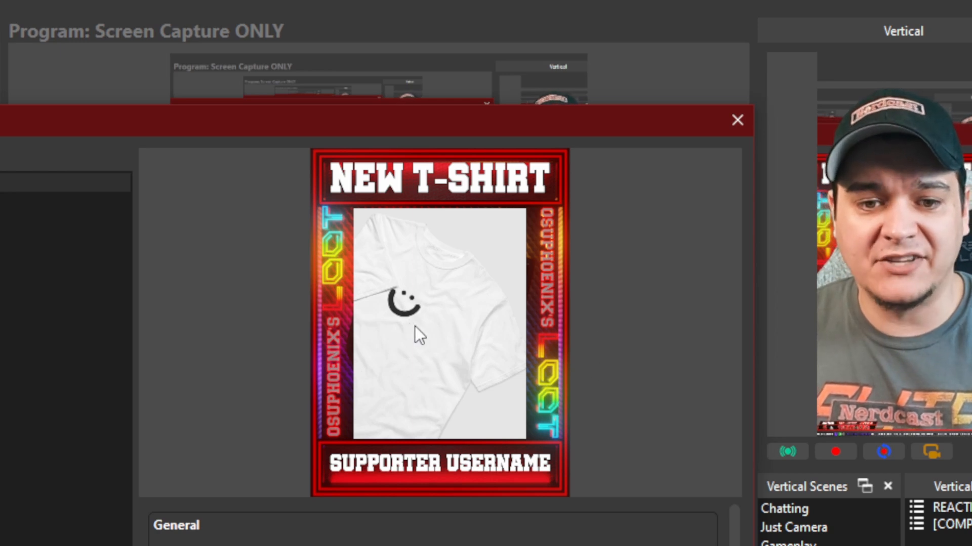